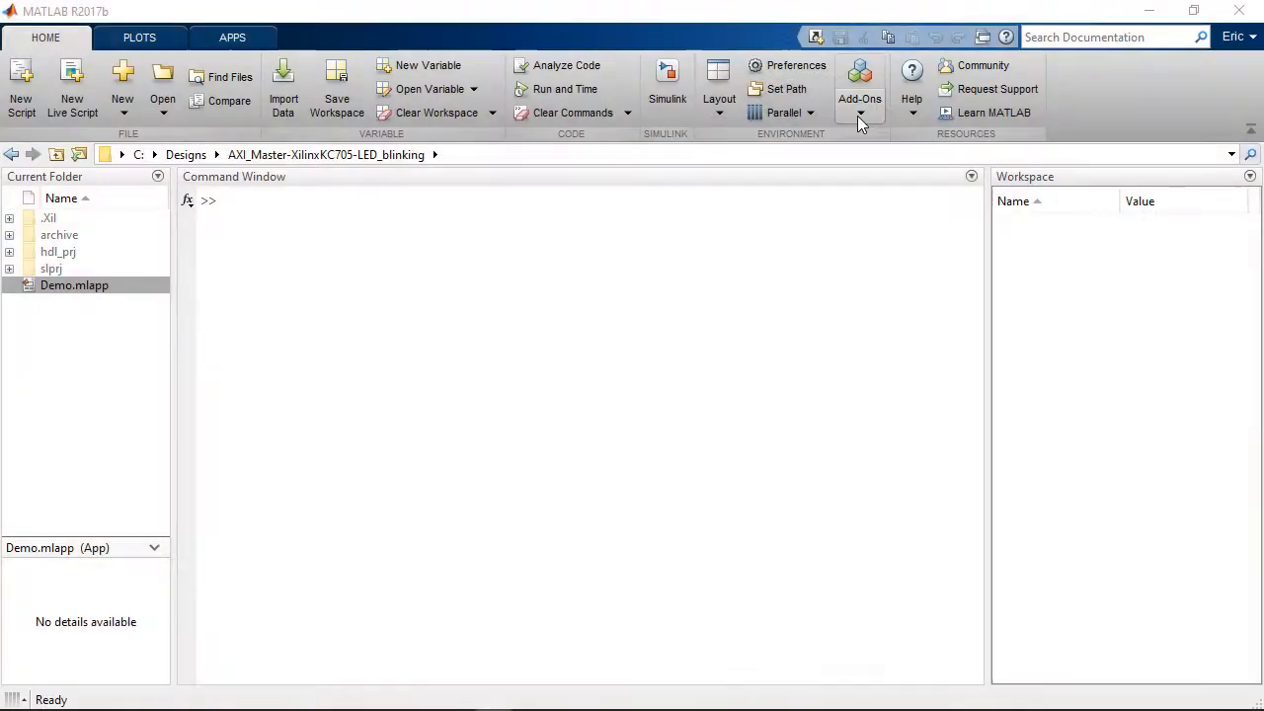
View the installed HDL Verifier Support Package for Xilinx FPGA Boards and bring up its documentation.
click(859, 88)
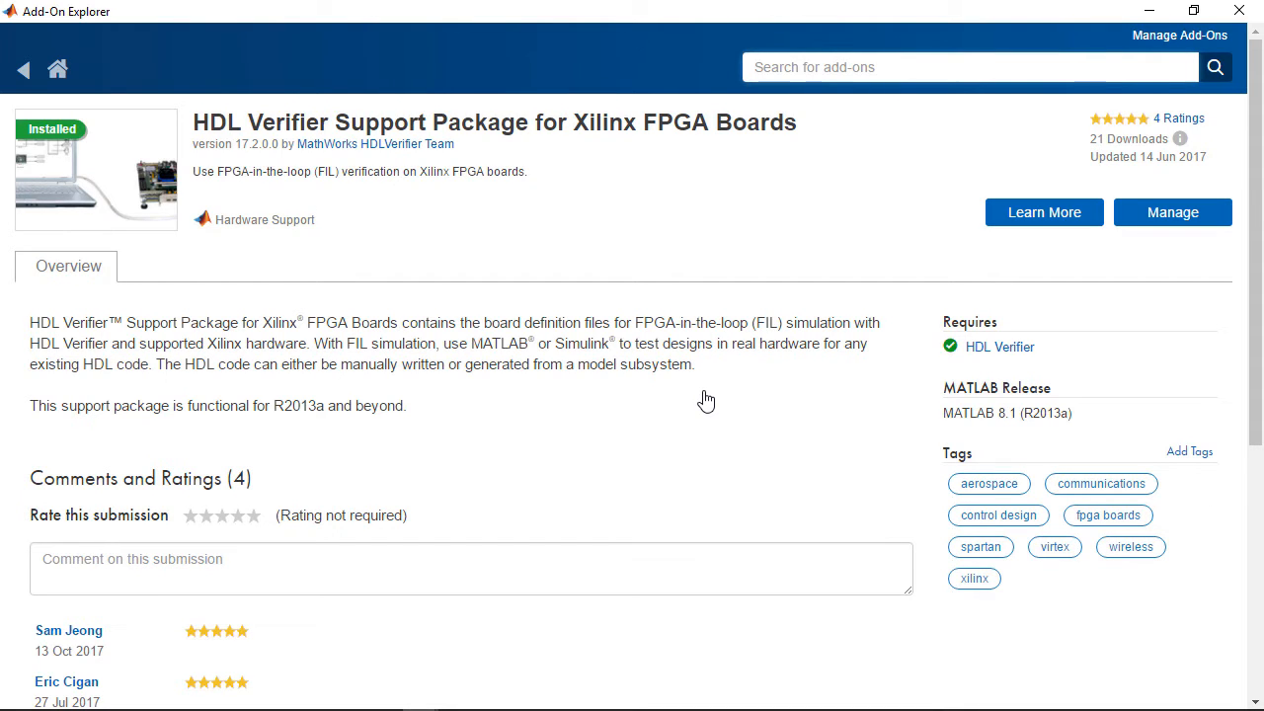
click(24, 68)
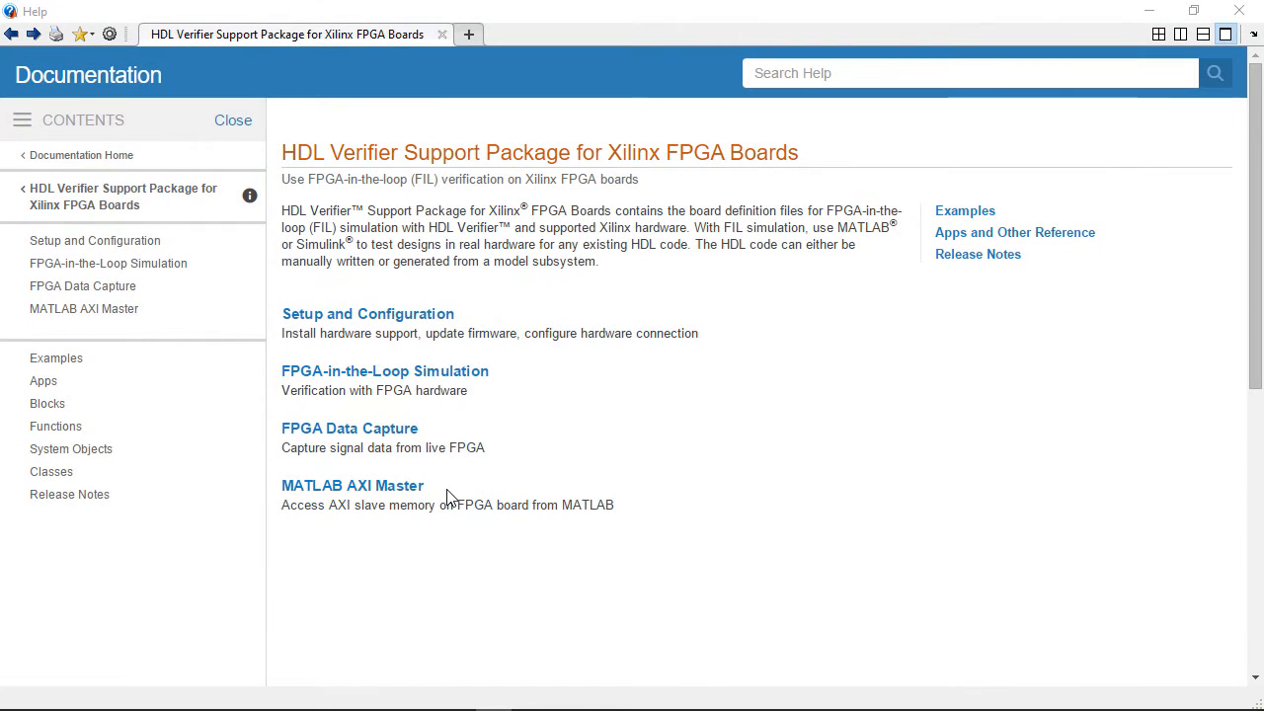
From the MATLAB AXI Master topic, open the KC705 IP core generation example and its Simulink model.
click(352, 485)
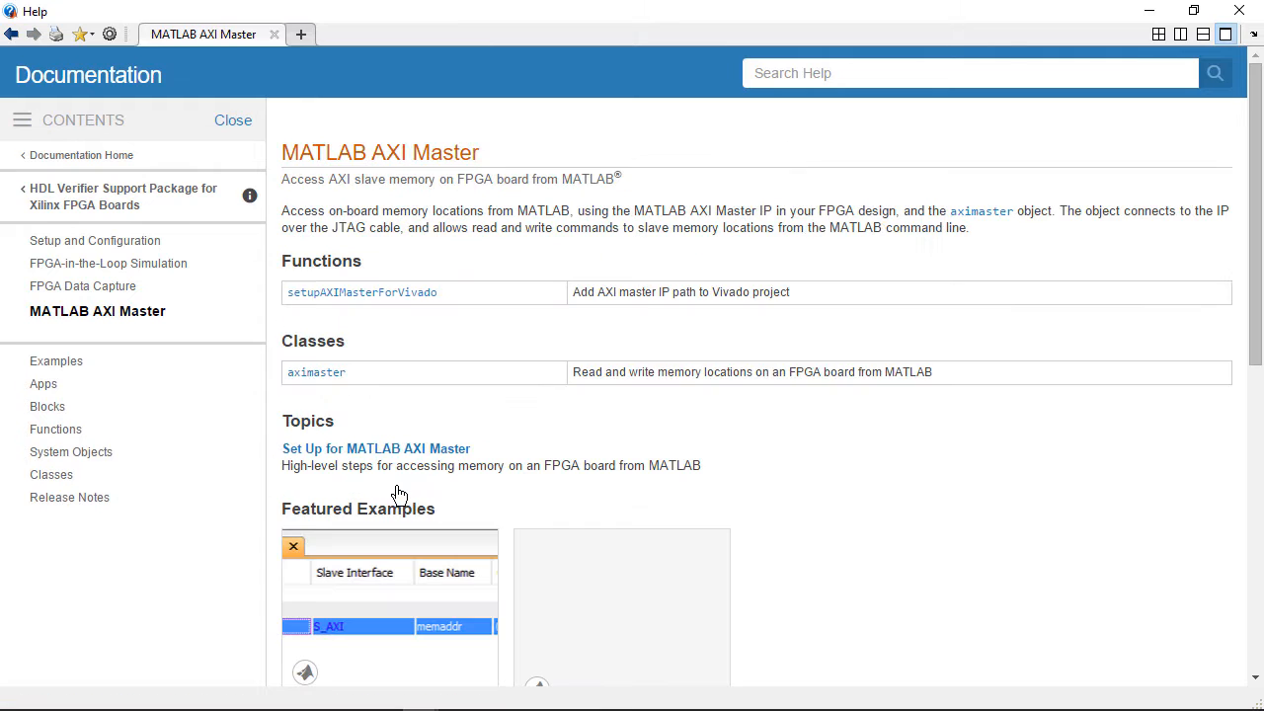
scroll(down, 3)
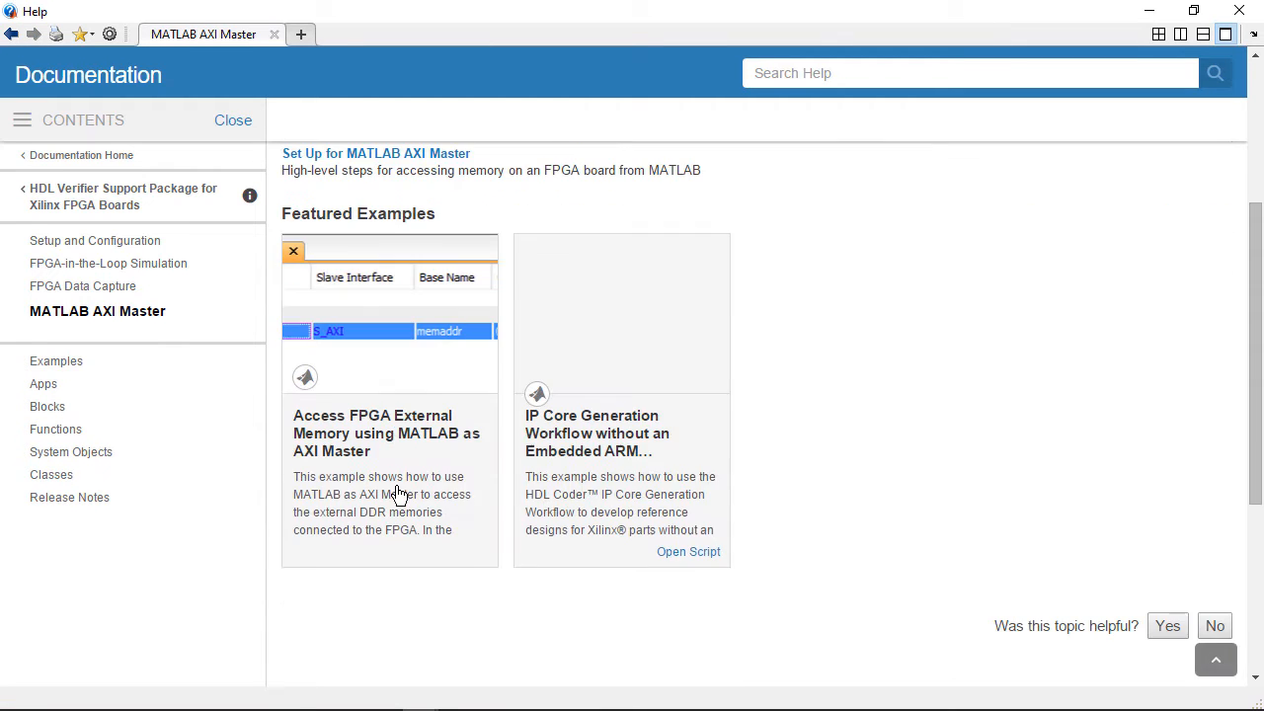
click(596, 432)
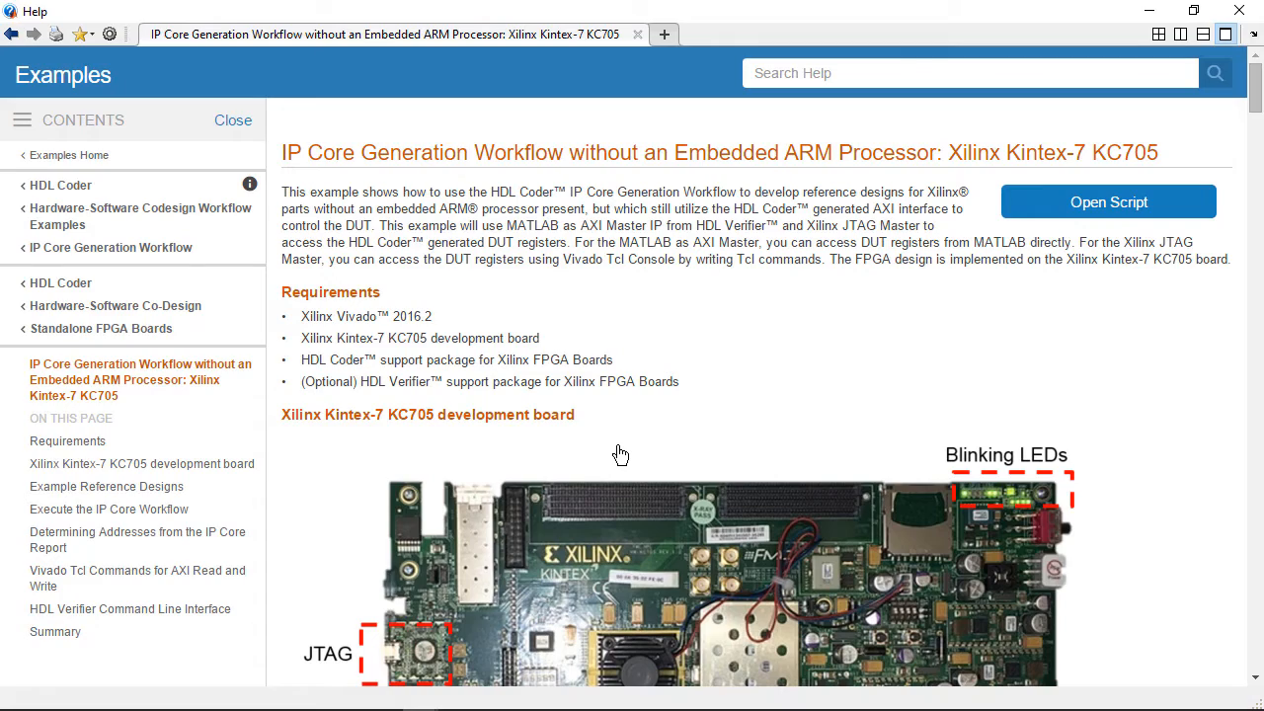
click(1107, 201)
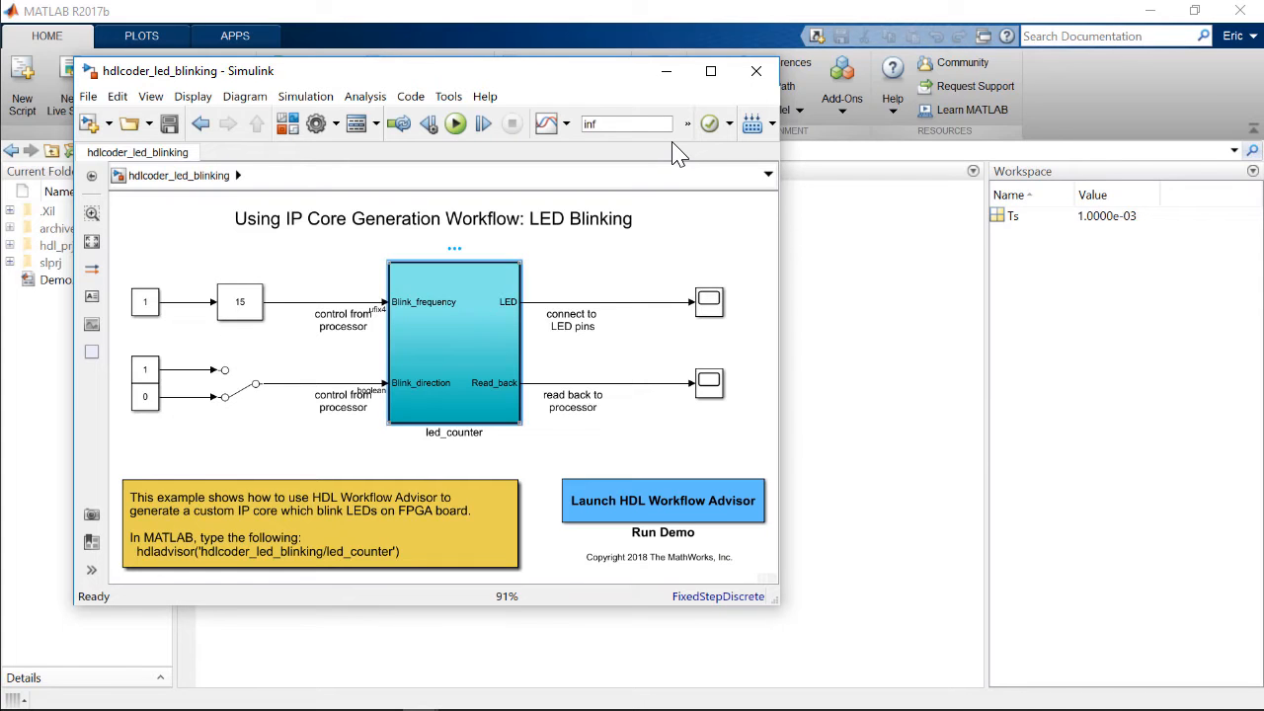
Inspect led_counter, simulate the LED blinking model and lower the blink frequency gain to 12.3.
double_click(453, 340)
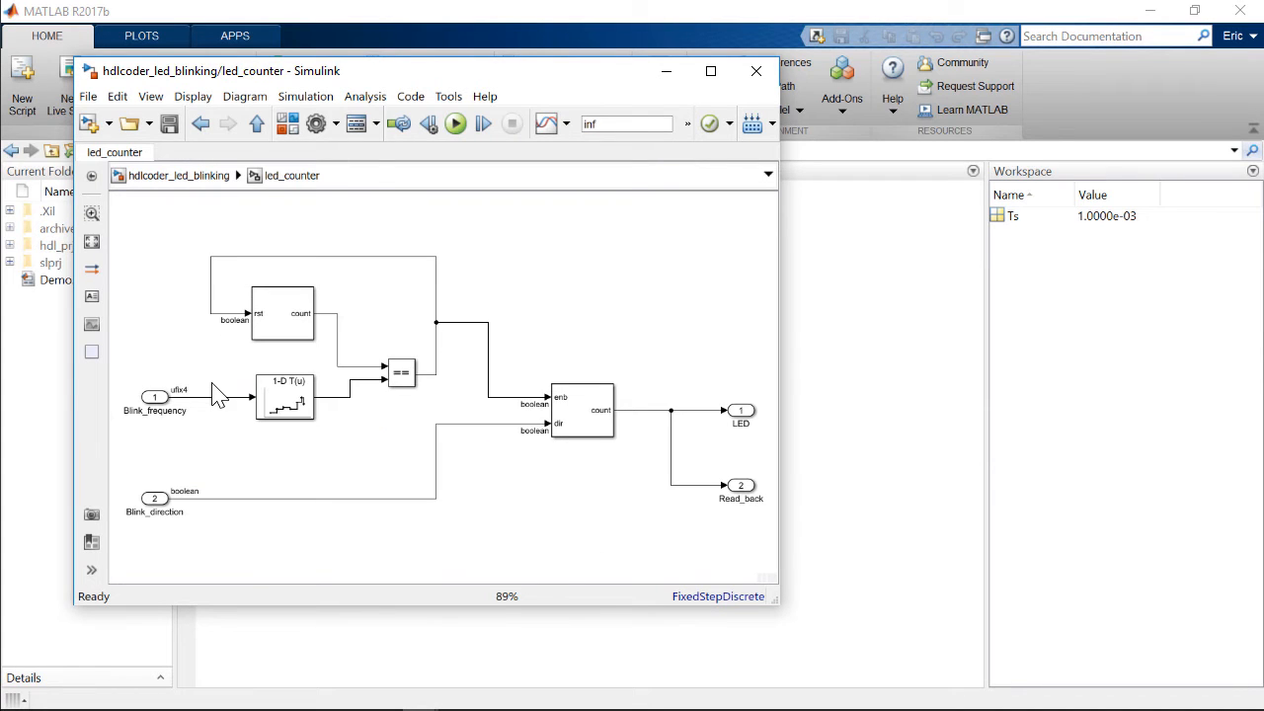
mouse_move(166, 449)
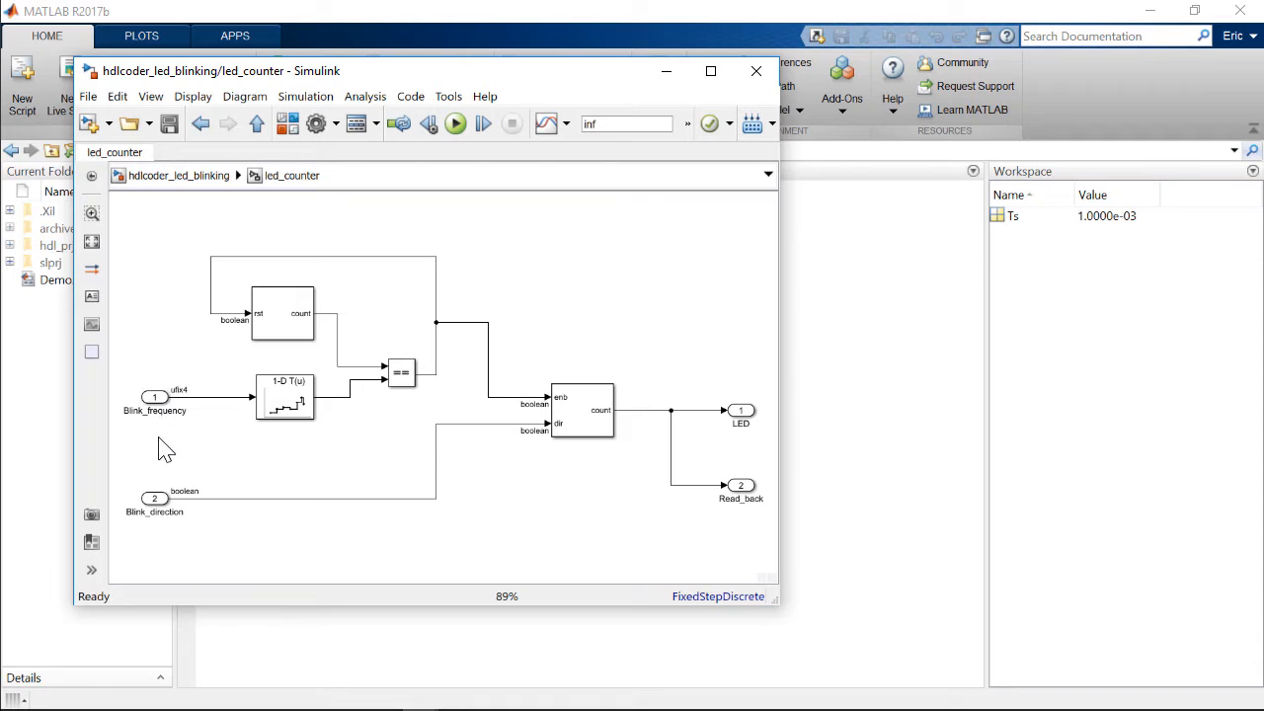
click(154, 504)
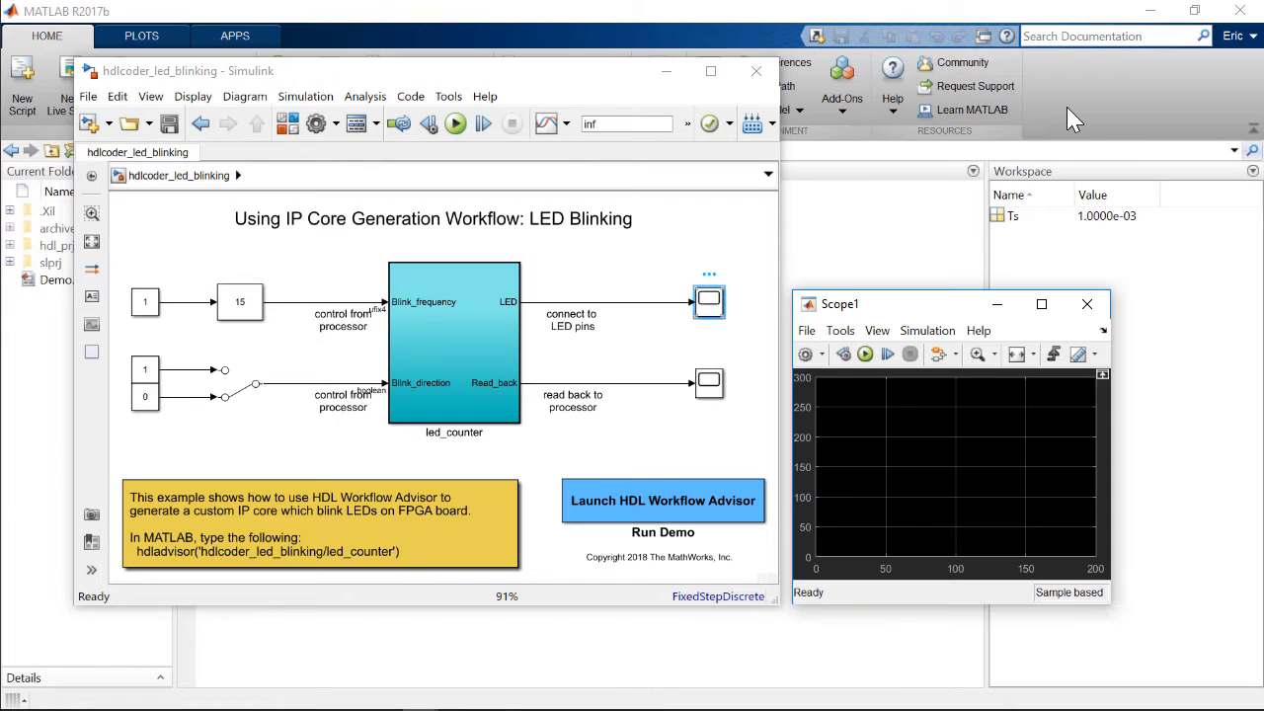
click(455, 124)
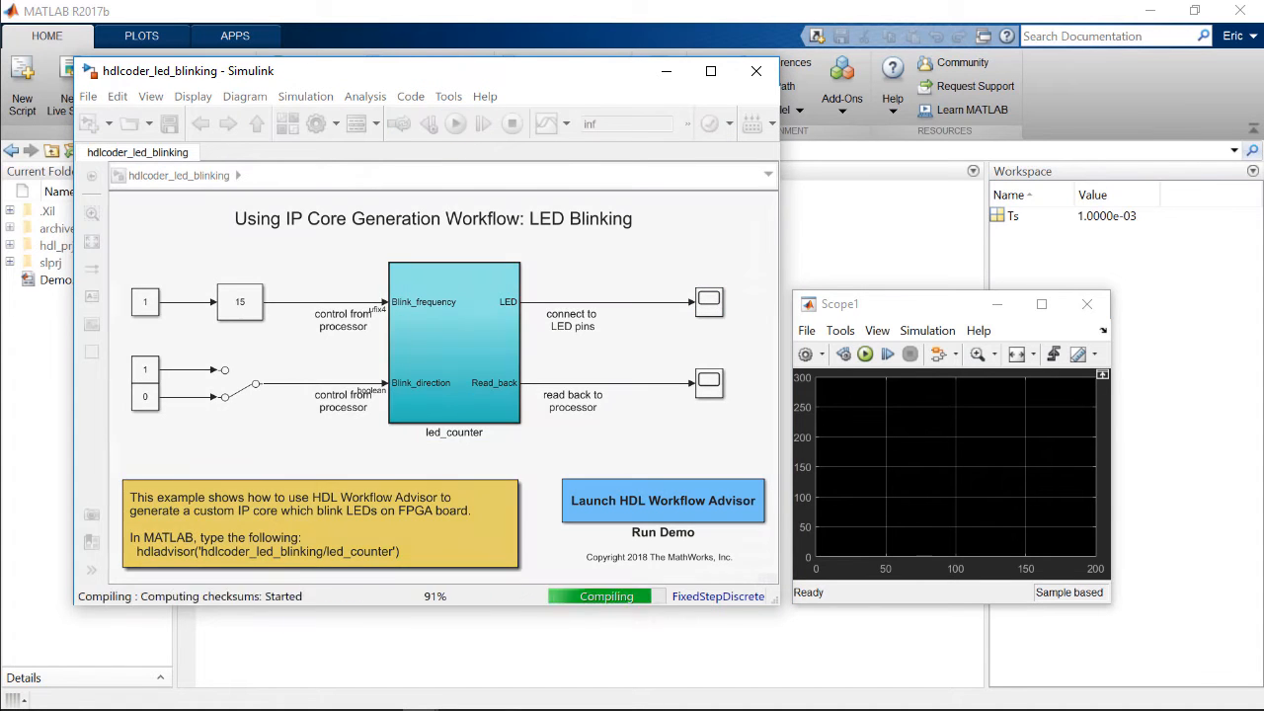
click(454, 123)
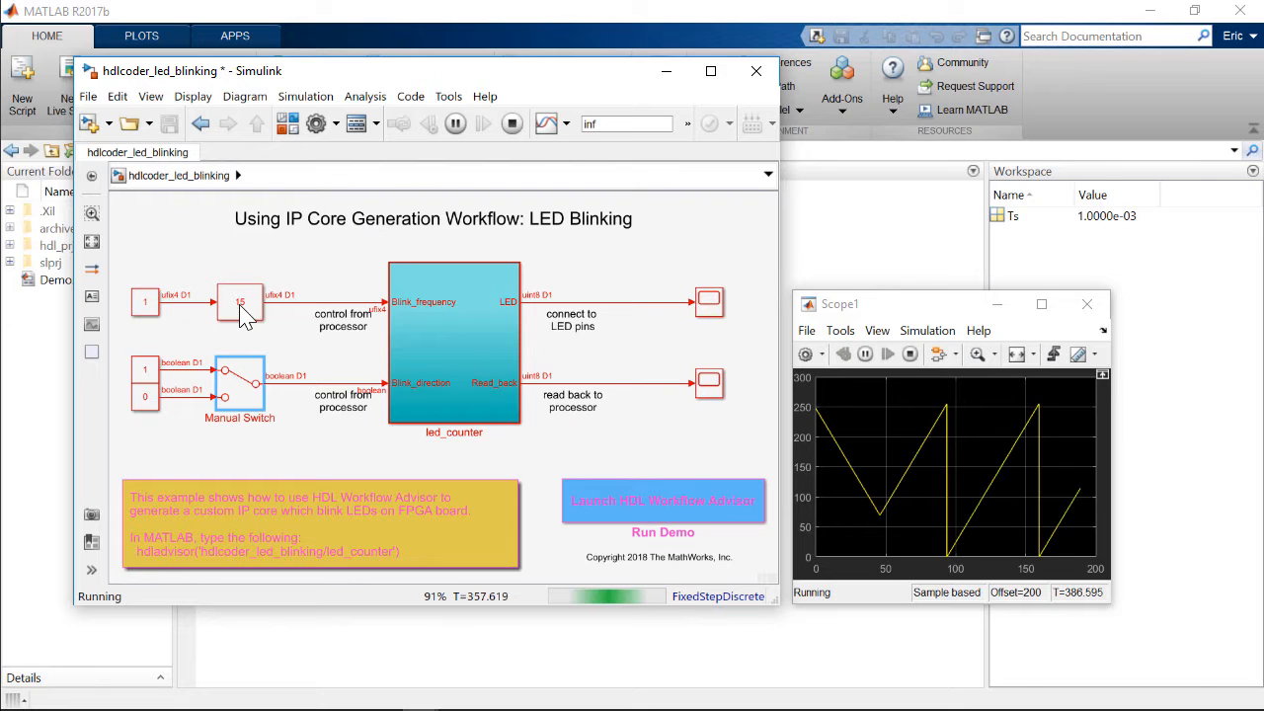
double_click(239, 301)
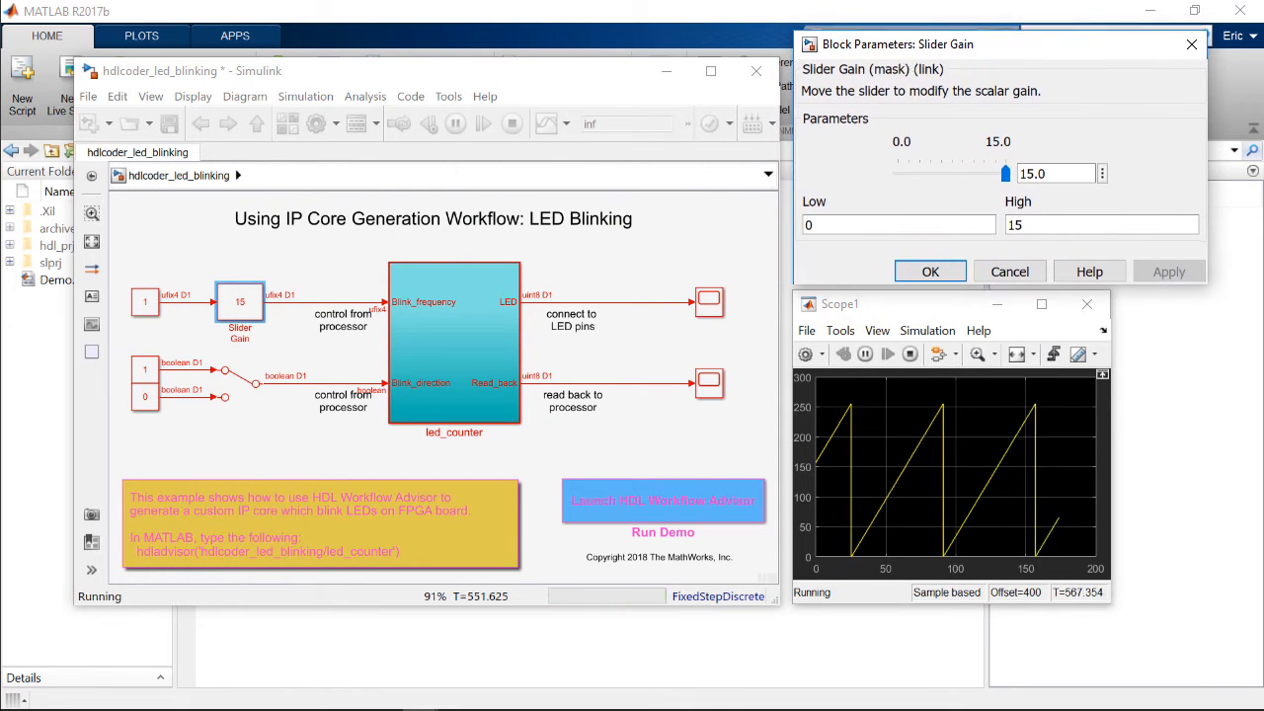
drag(1005, 173, 992, 172)
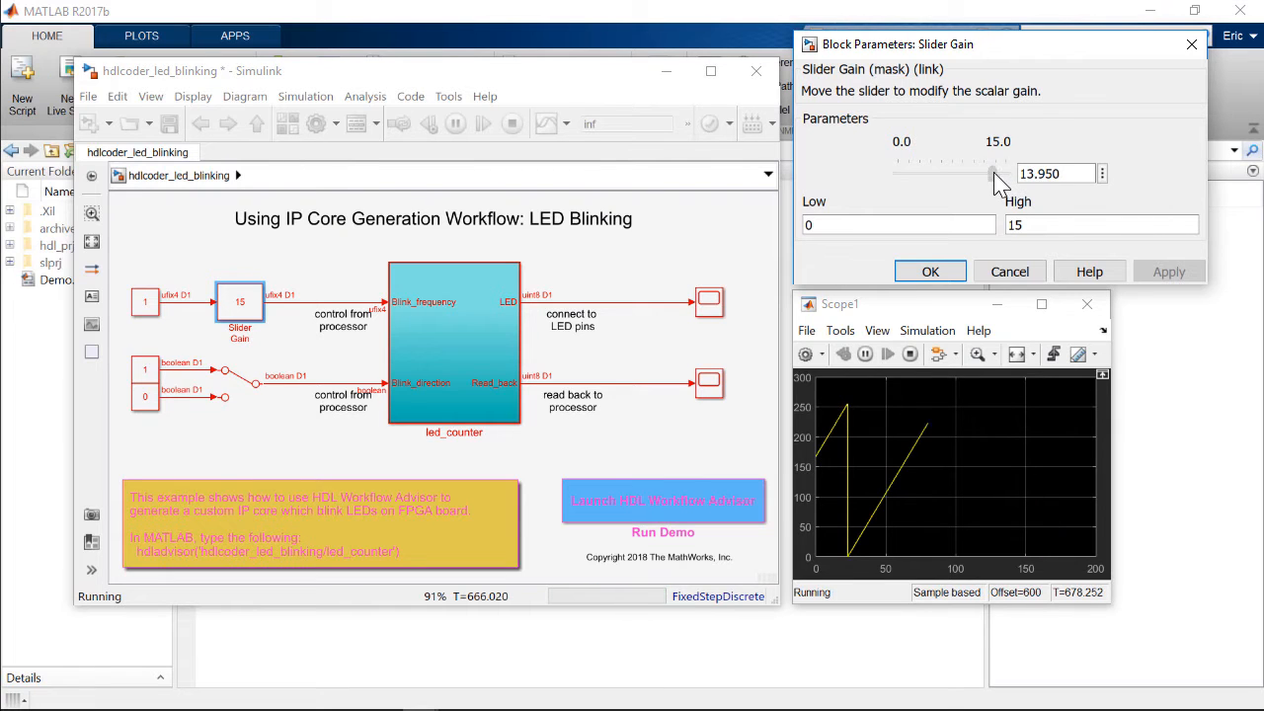
drag(996, 173, 985, 173)
text(addpath(fullfile(matlabroot,'toolbox','hdlcod)
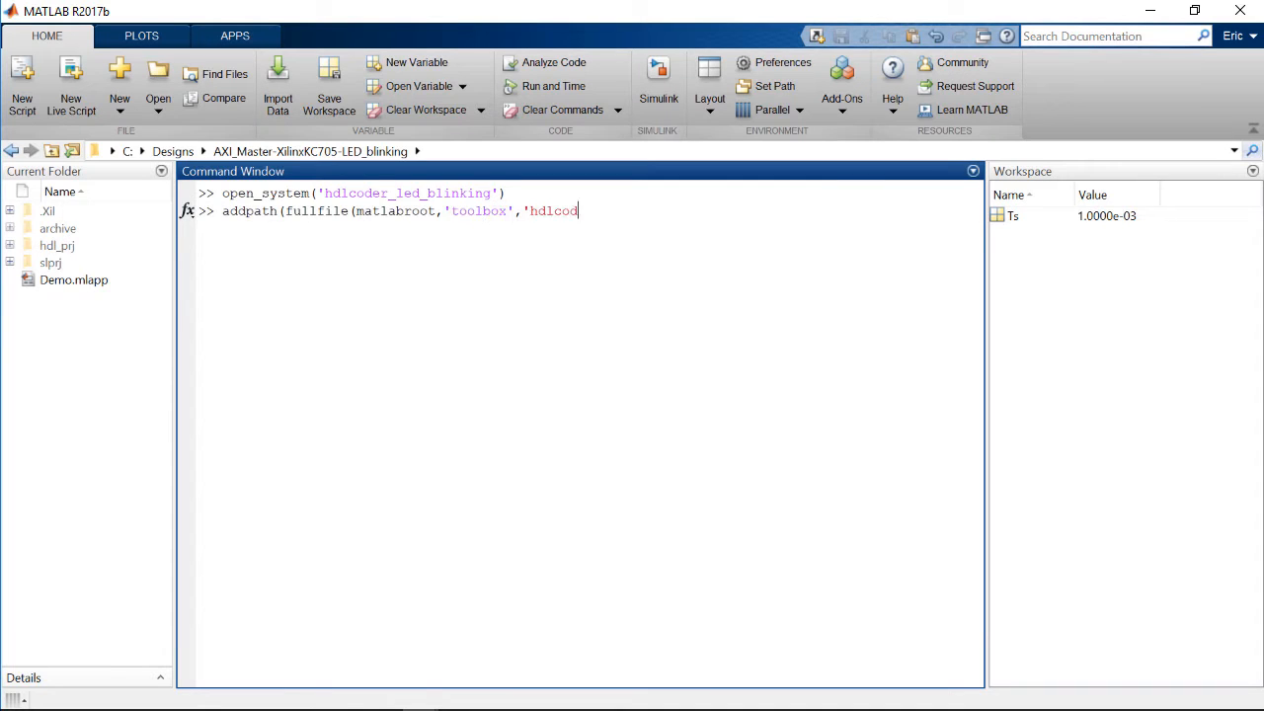
Add the KC705 custom board path and bring up the model's HDL code generation commands.
text(er','hdlcoderdemos','customboards','KC705'));)
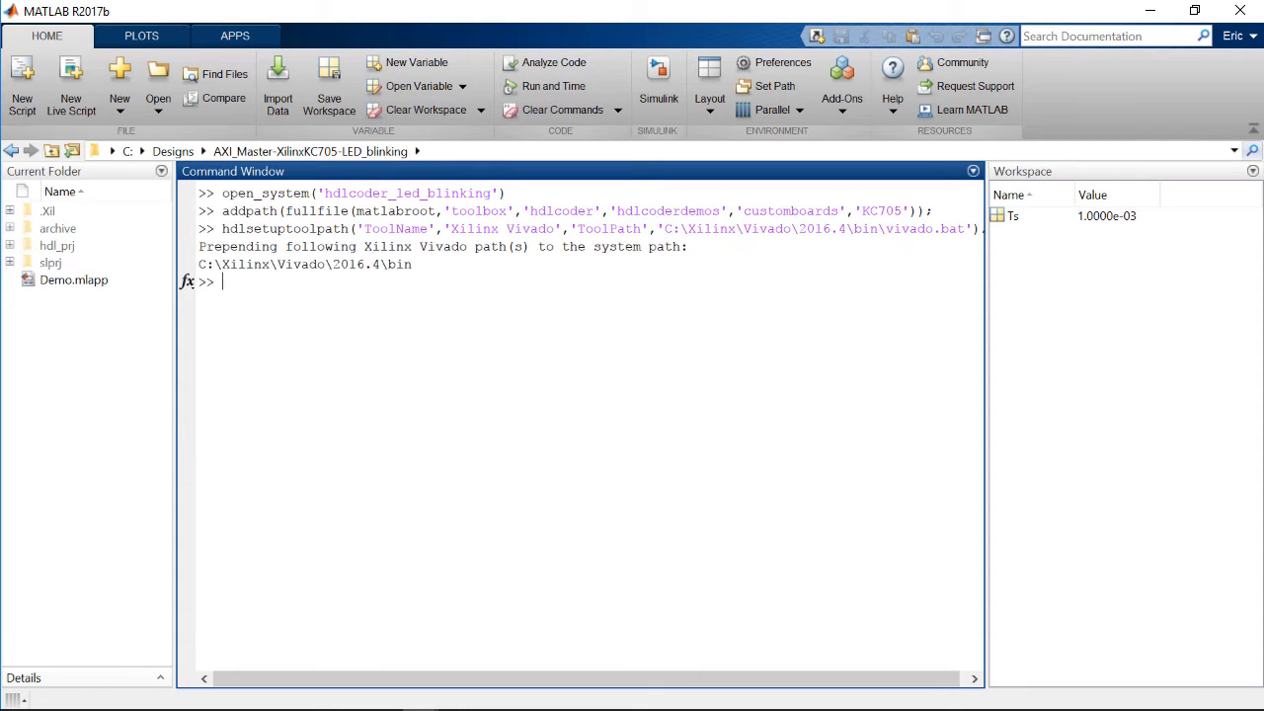
click(410, 96)
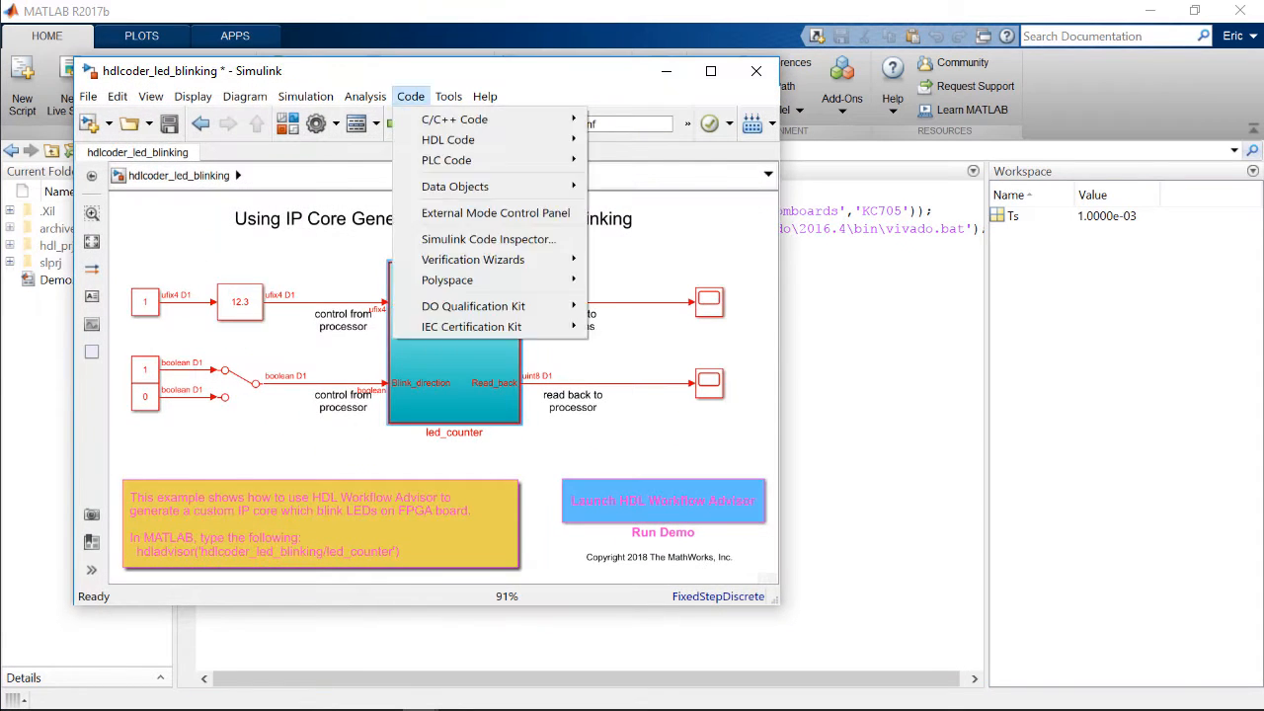
Target IP Core Generation on the Kintex-7 KC705 board with the MATLAB as AXI Master reference design.
click(663, 501)
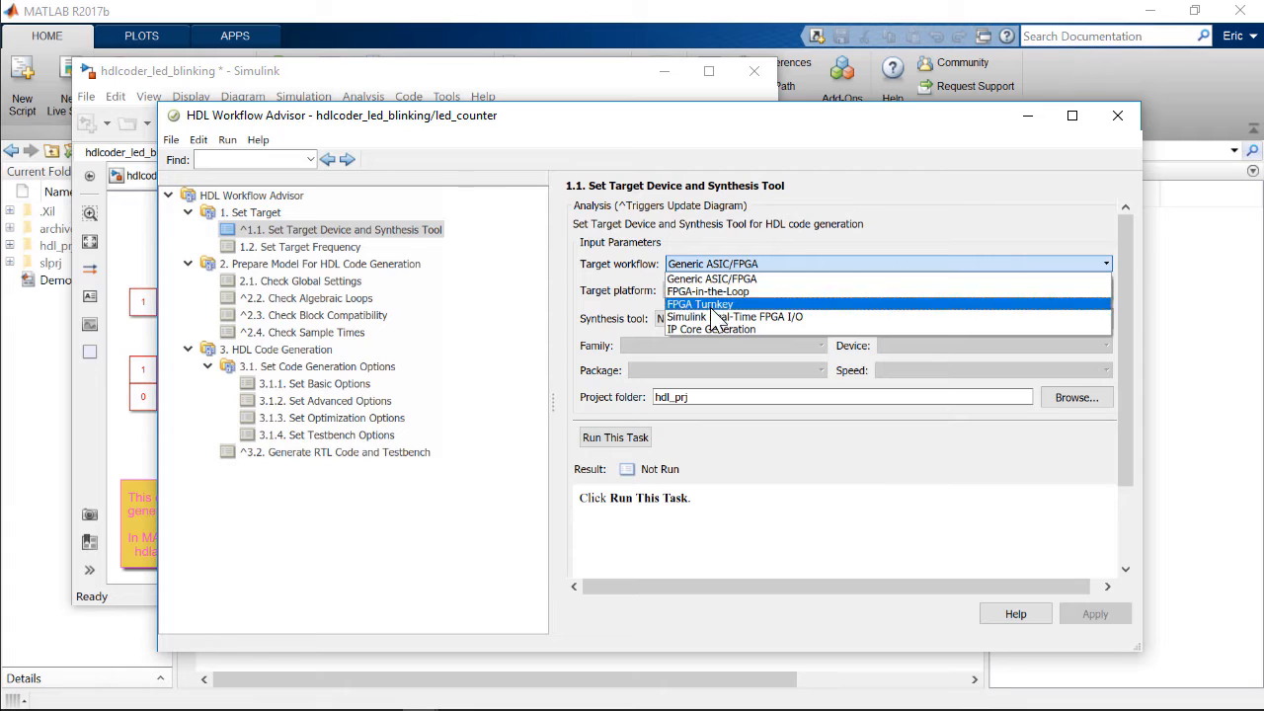
click(711, 329)
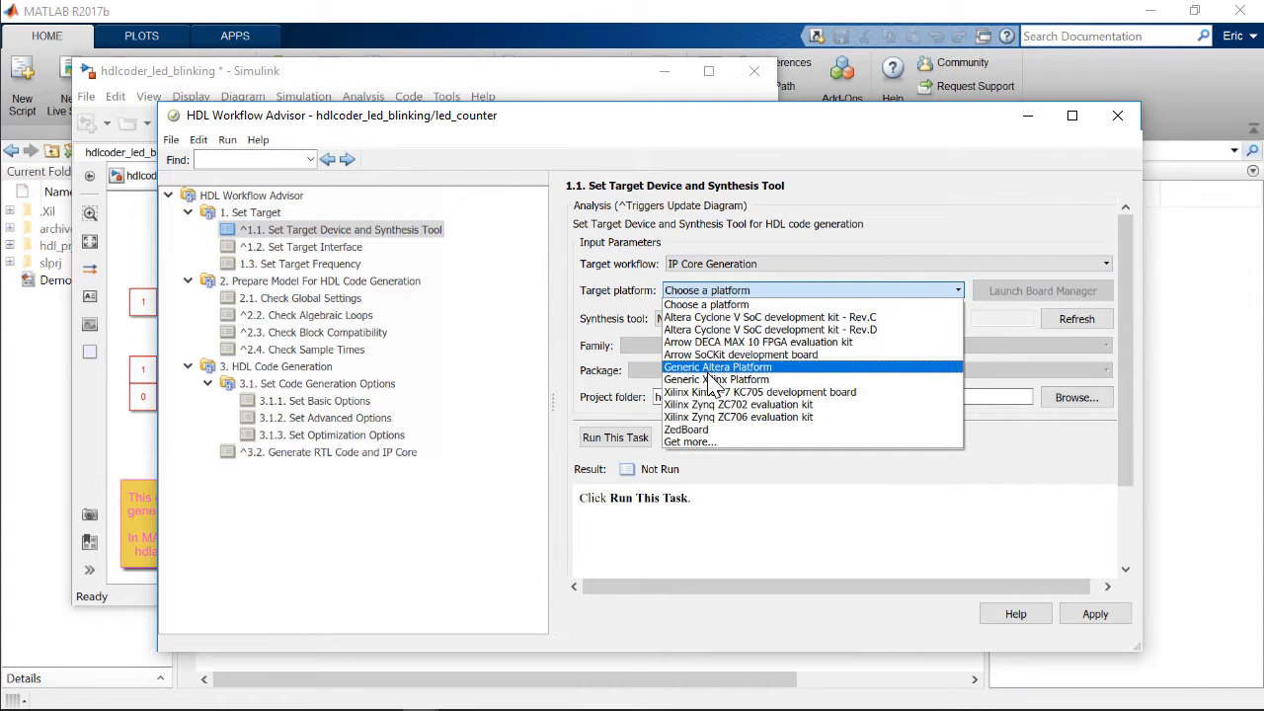
click(761, 392)
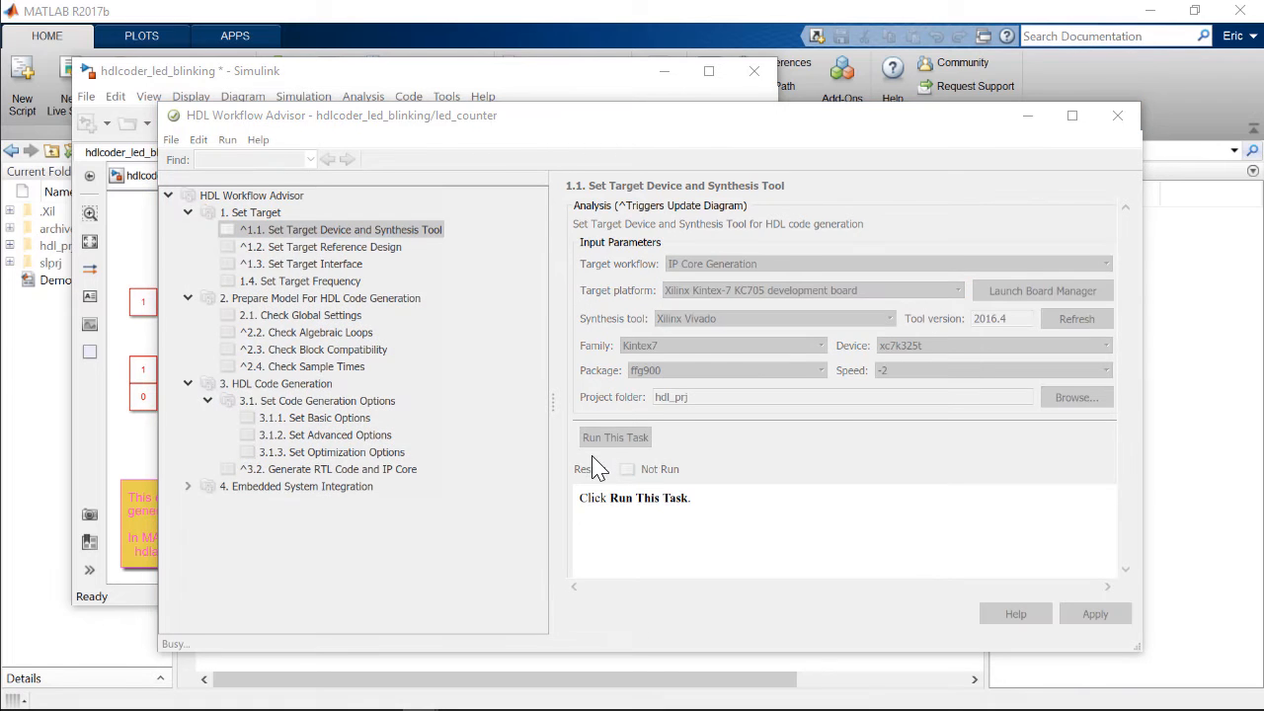
click(328, 246)
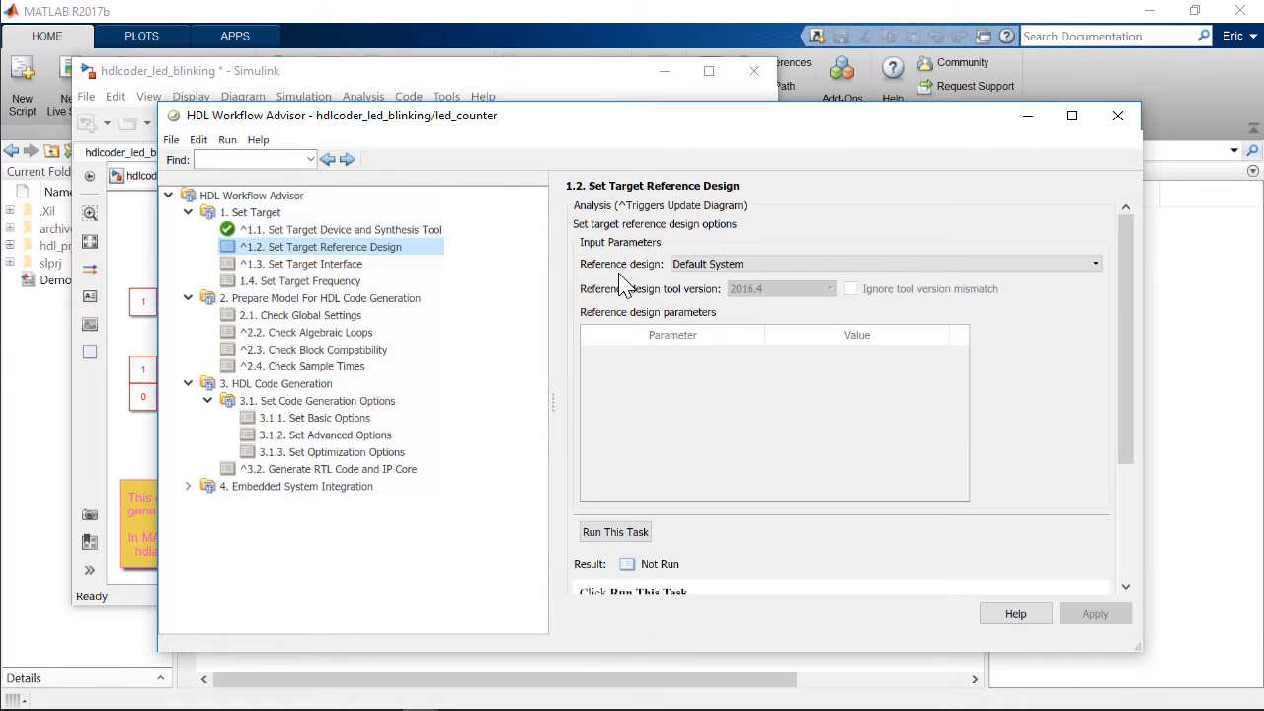
click(1094, 263)
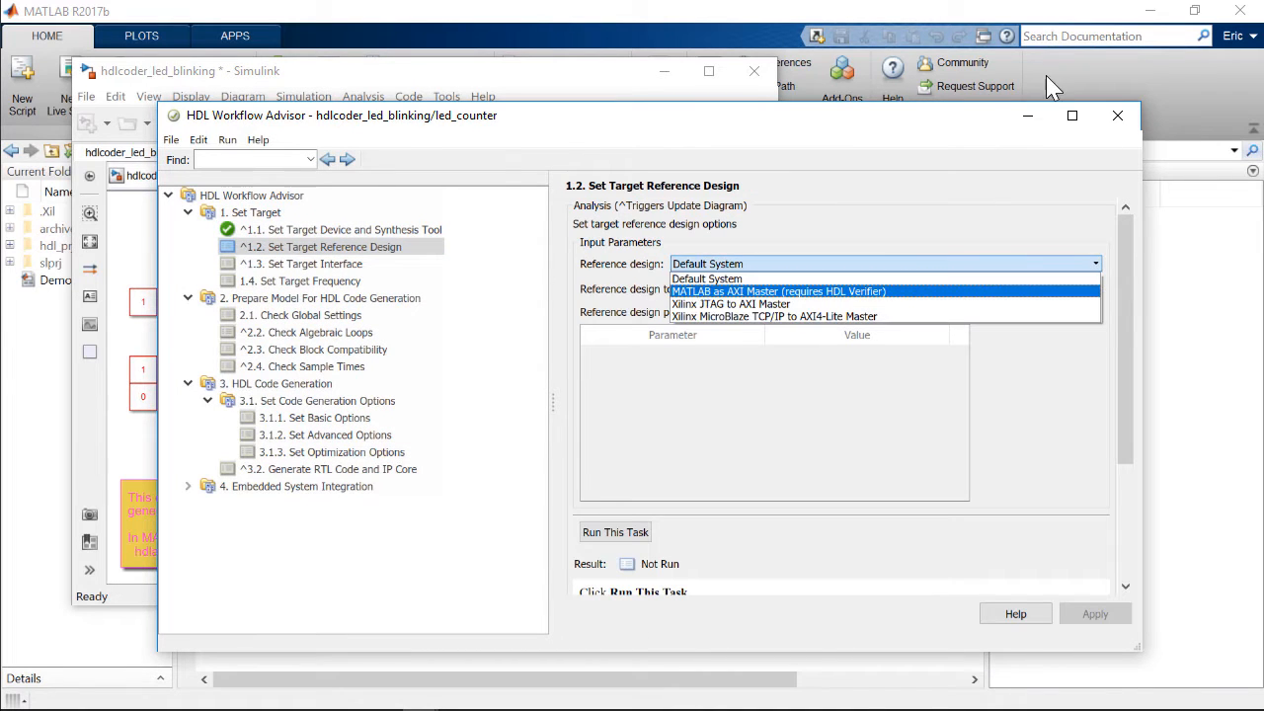
click(779, 290)
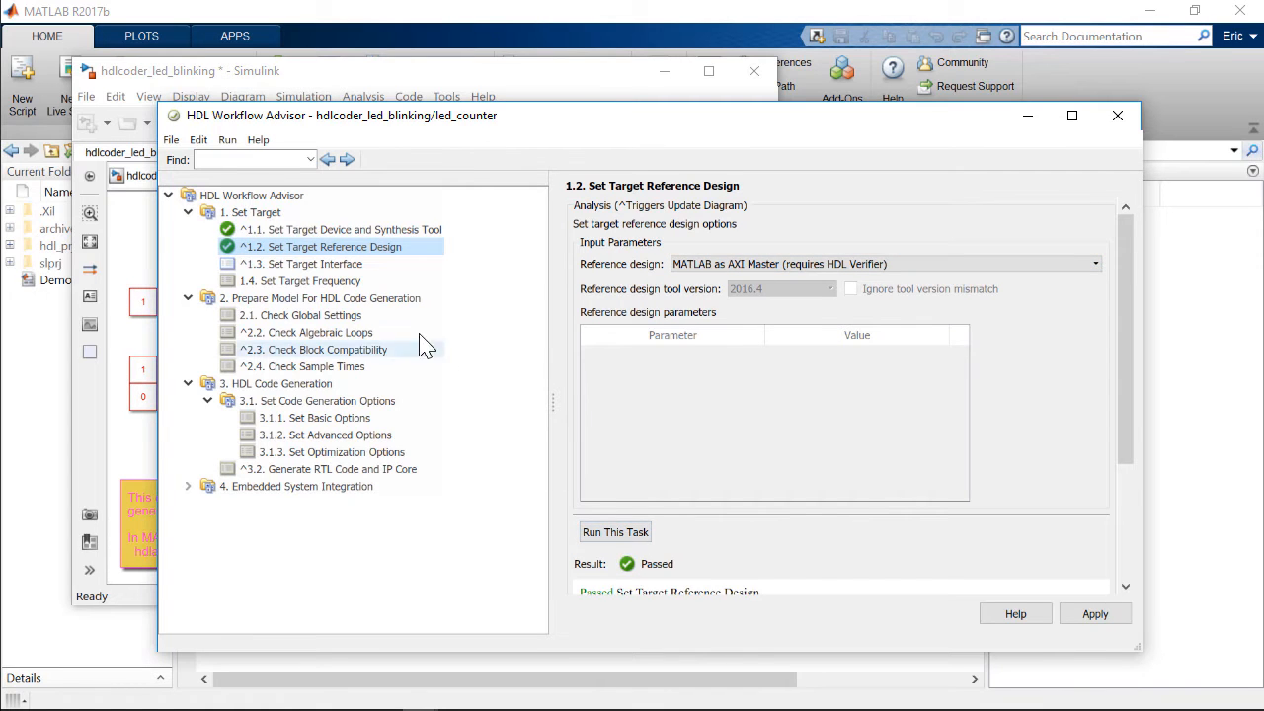
Map Blink_frequency to JTAG AXI and LED to LEDs General Purpose [0:7], then run the target interface task.
click(311, 264)
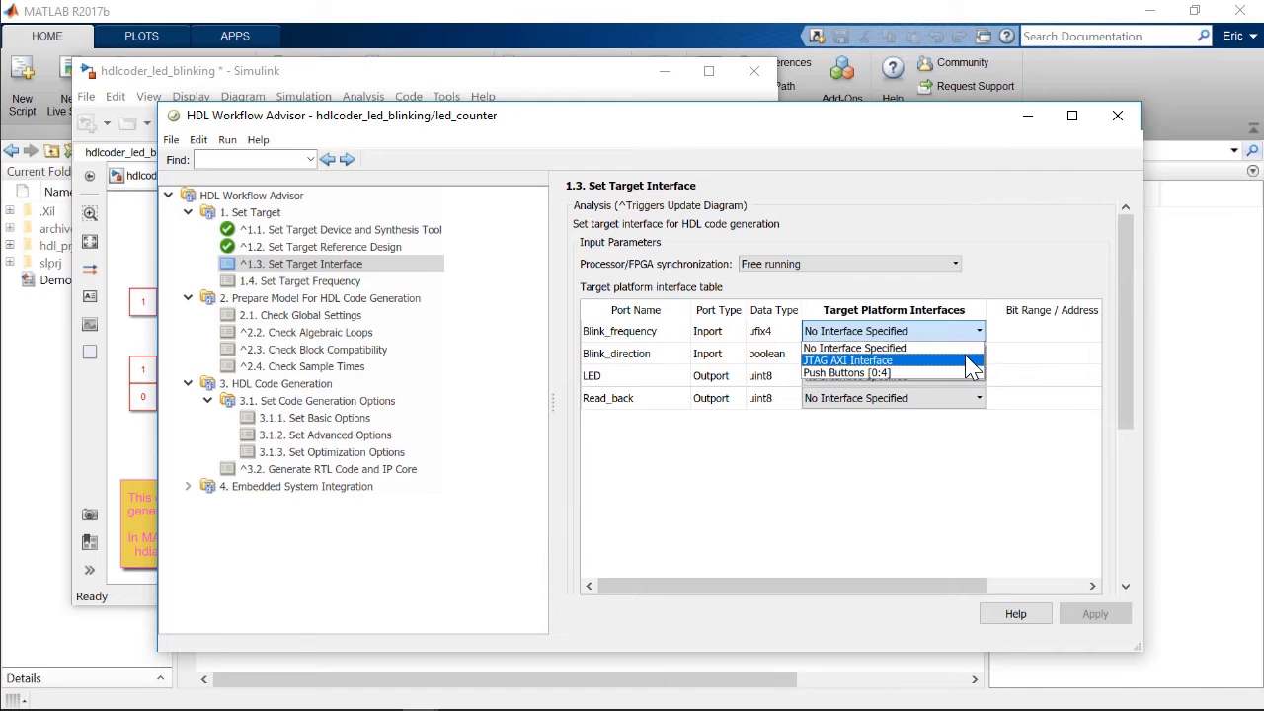
click(846, 359)
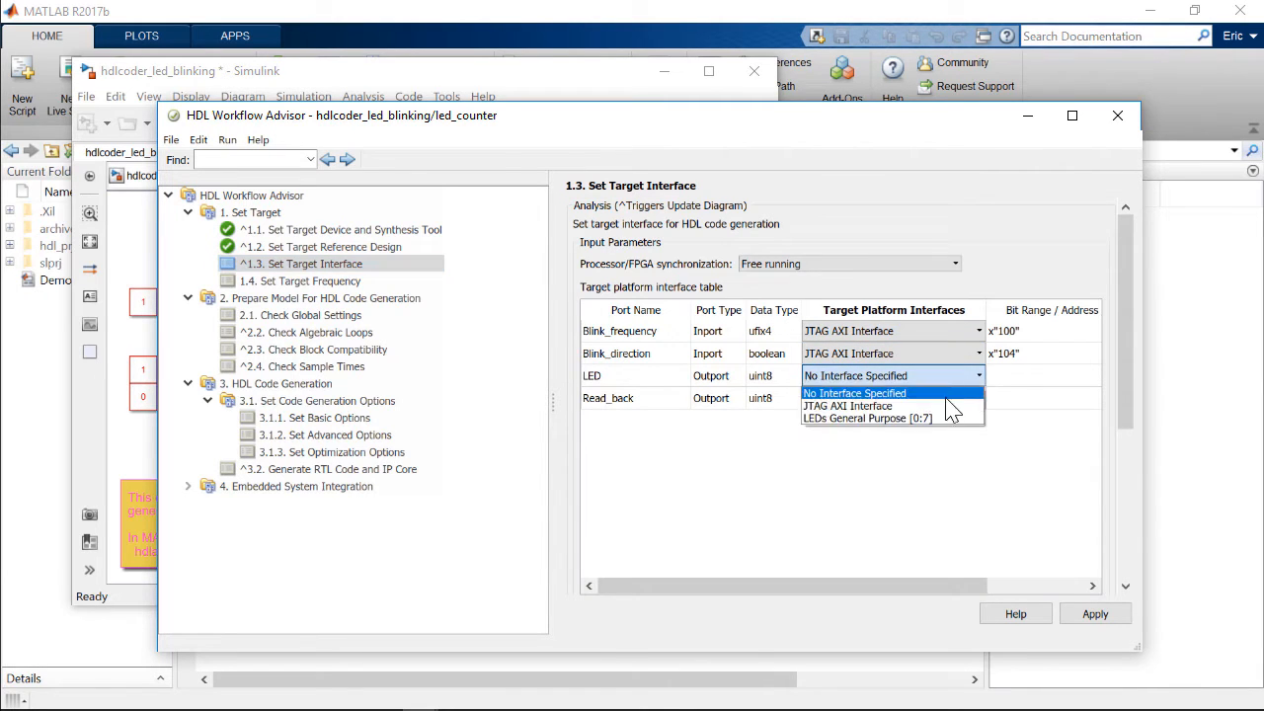
click(867, 418)
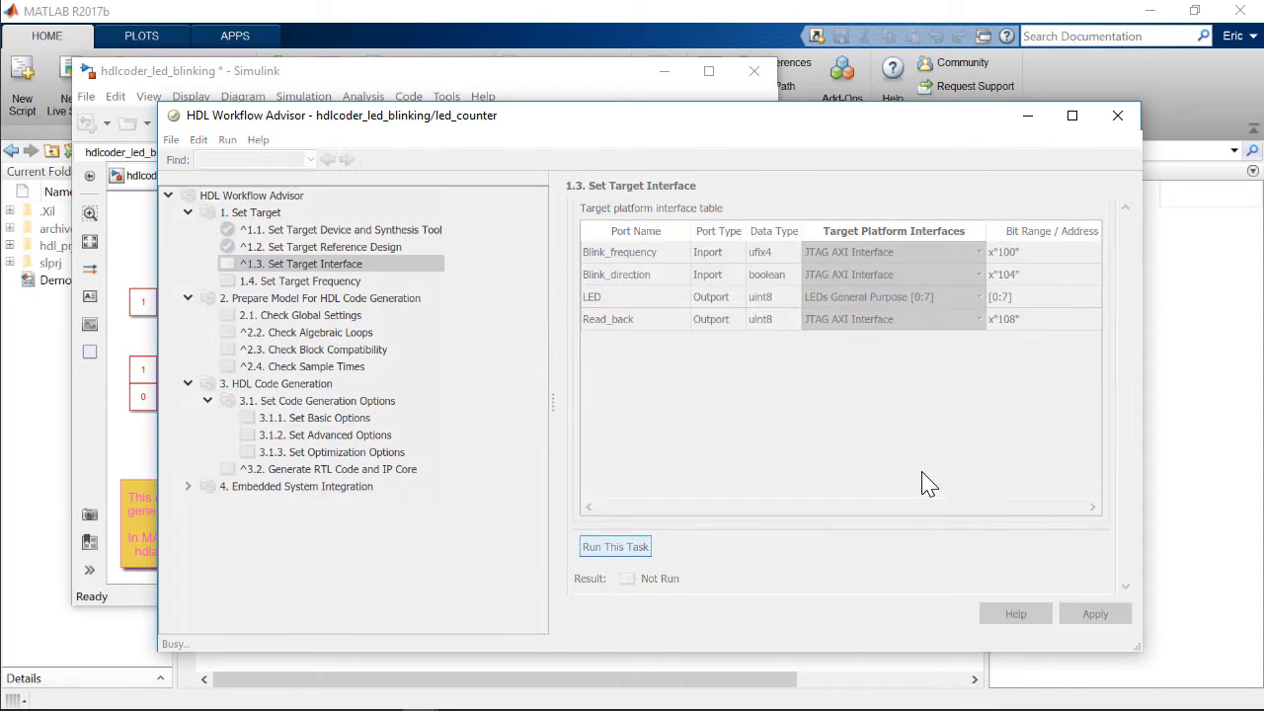
click(615, 546)
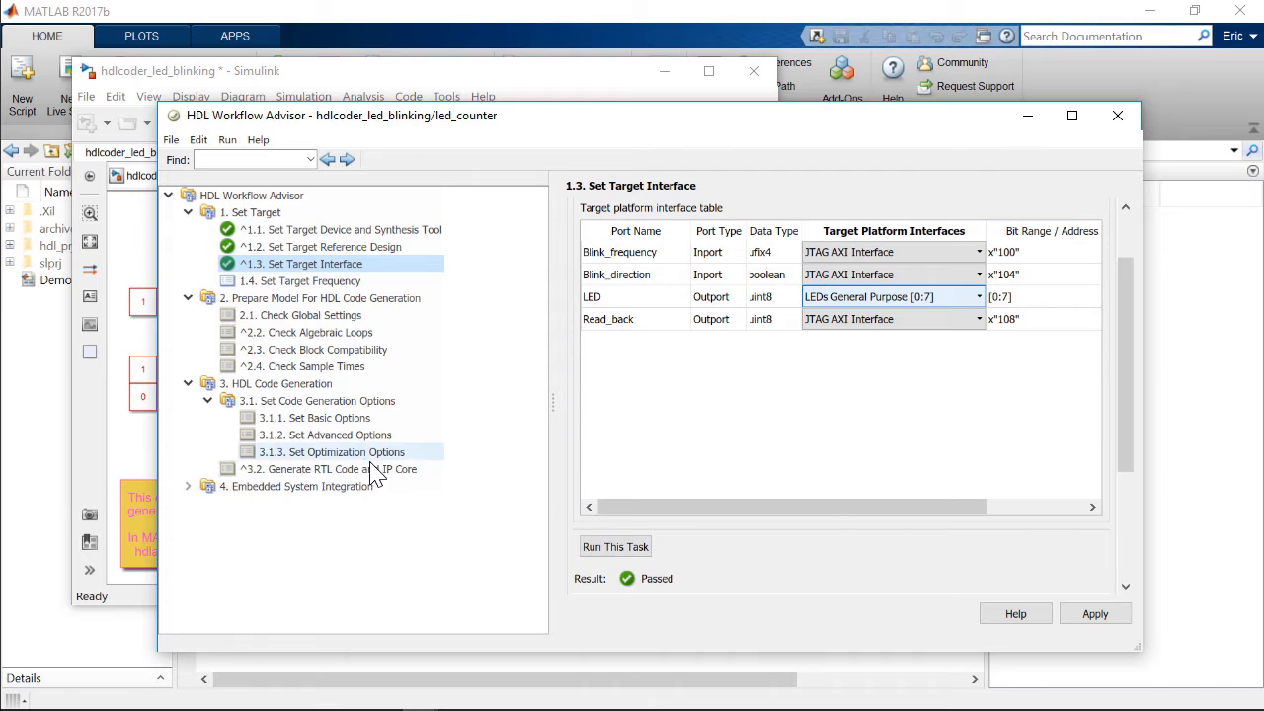
Run tasks through 3.2 Generate RTL Code and IP Core and review the report's register address mapping.
right_click(326, 469)
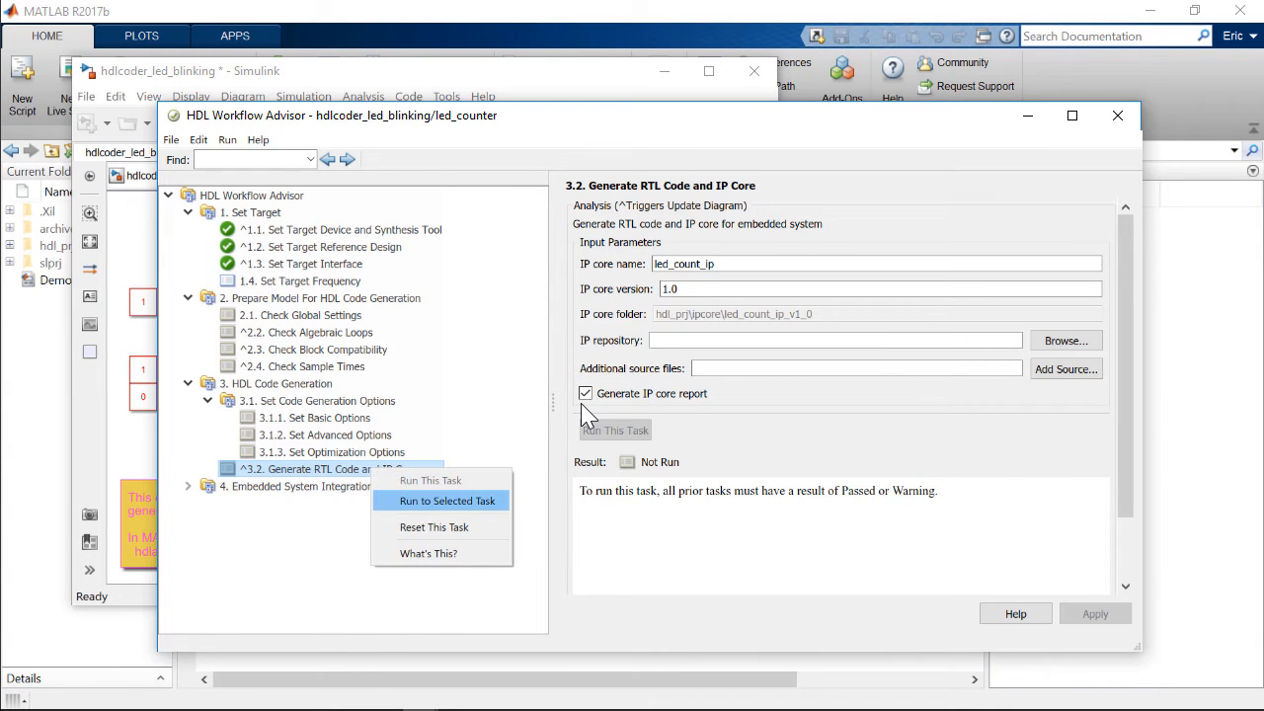
click(448, 501)
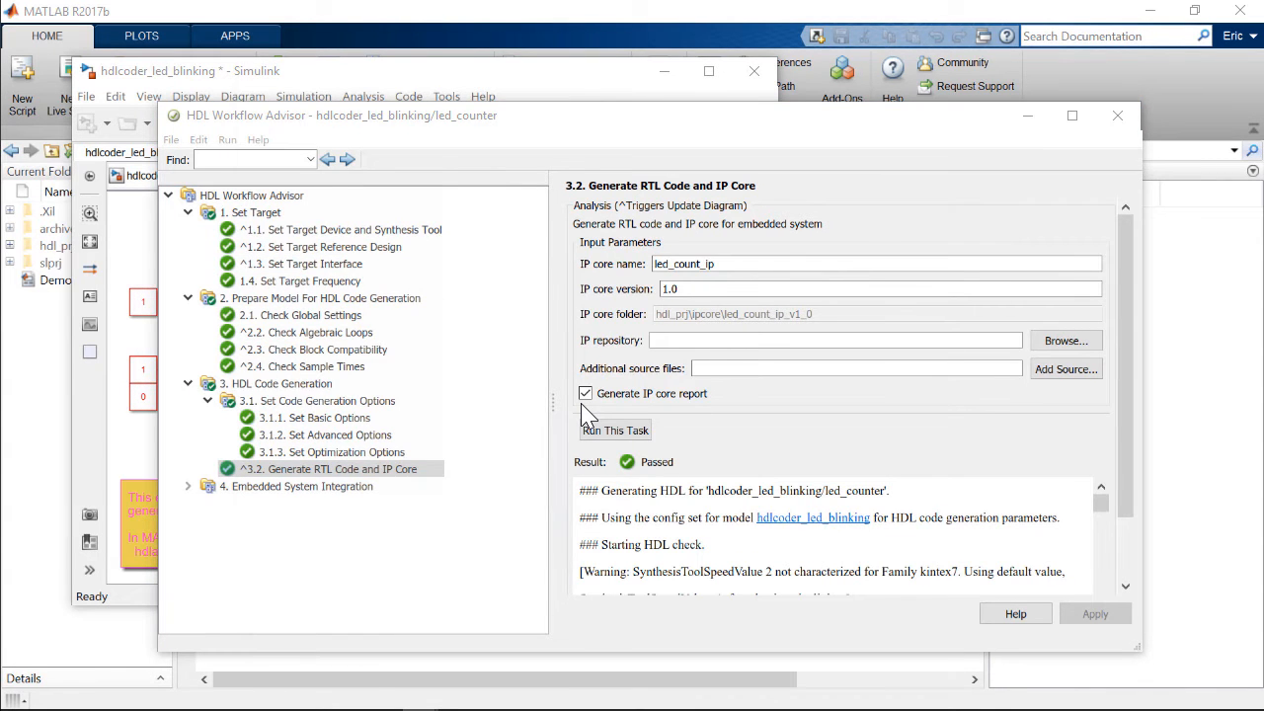
click(614, 429)
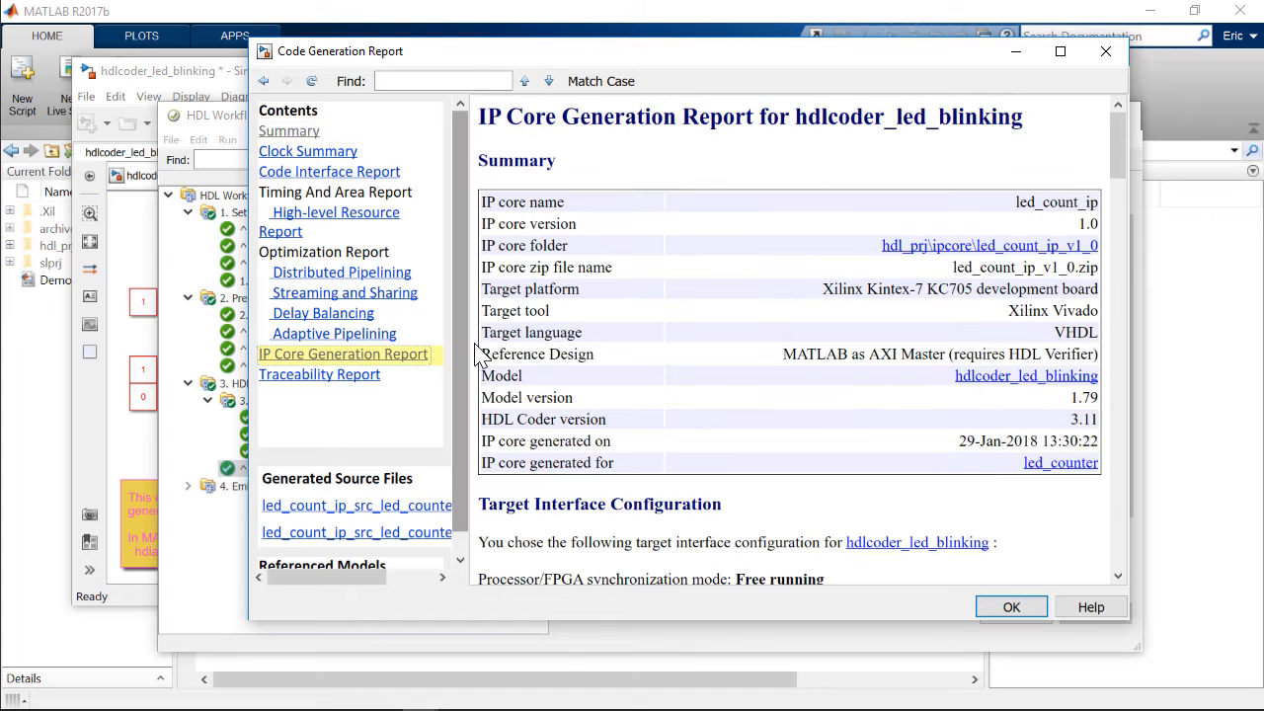
scroll(down, 3)
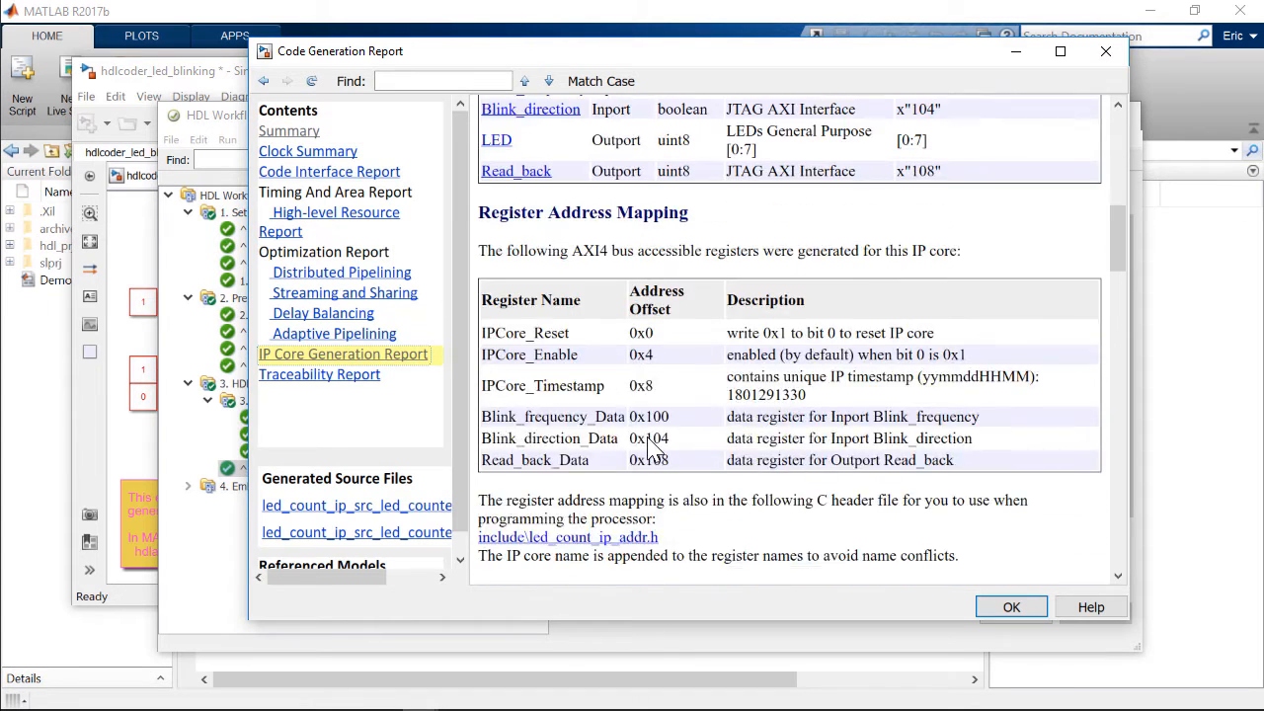
scroll(down, 3)
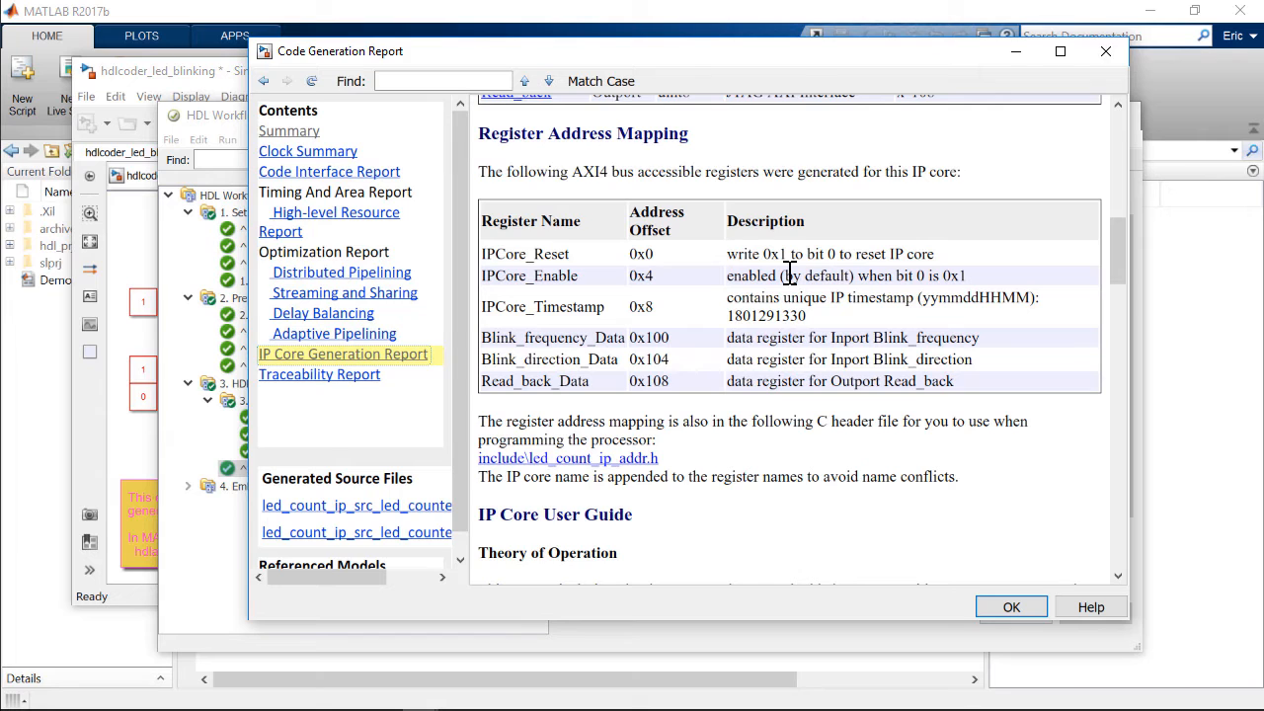
mouse_move(958, 122)
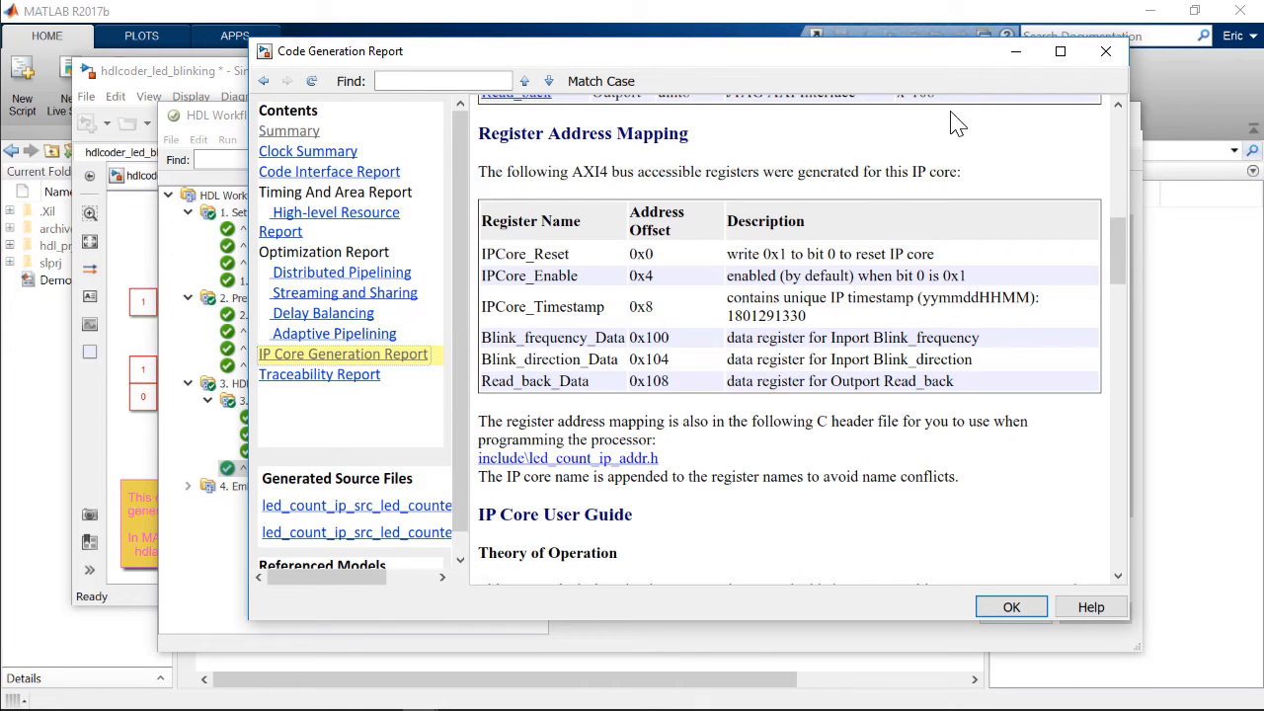
Run embedded system integration tasks through 4.2 to create the project and build the FPGA bitstream.
click(1011, 606)
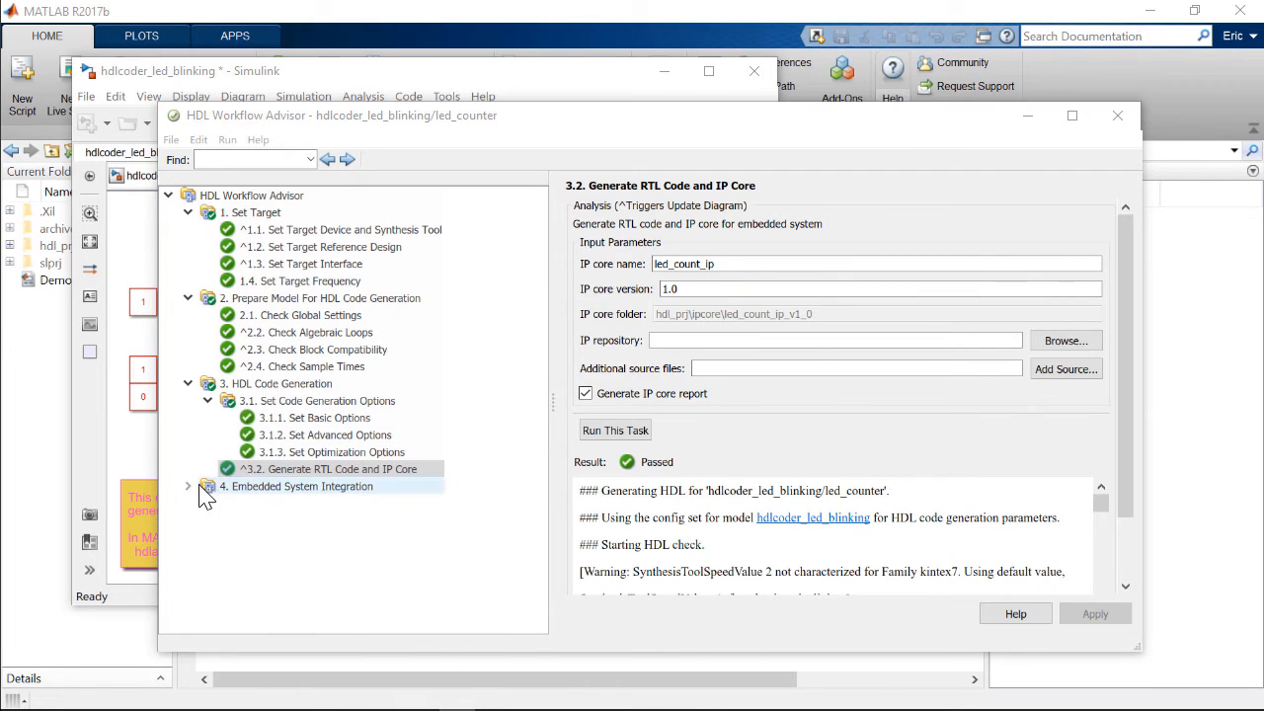
right_click(310, 520)
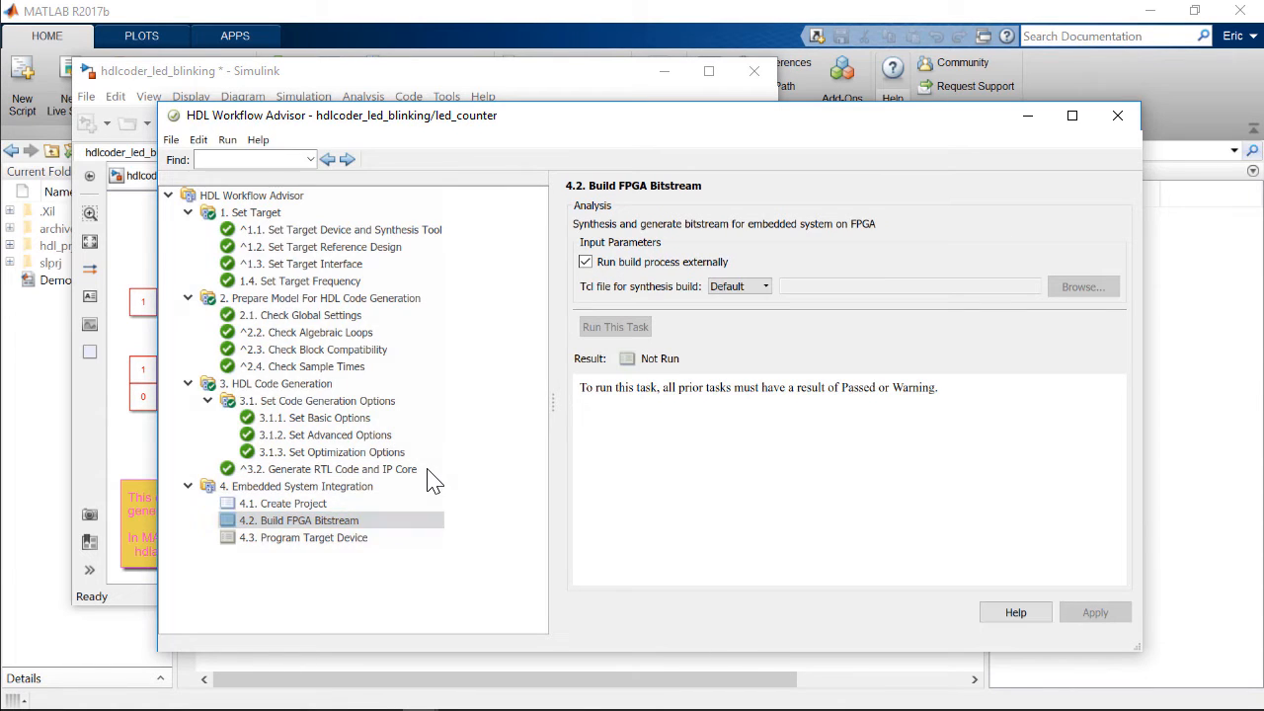
click(614, 326)
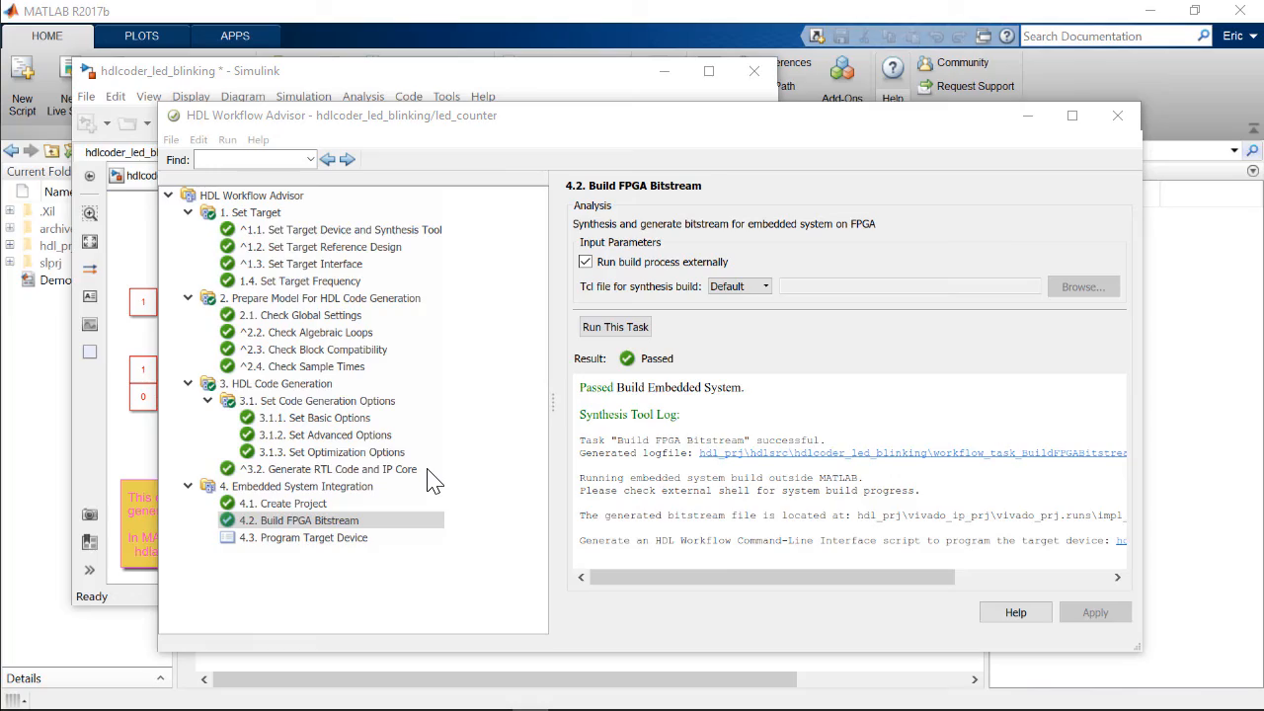
Run 4.3 Program Target Device to flash the KC705 board.
click(304, 537)
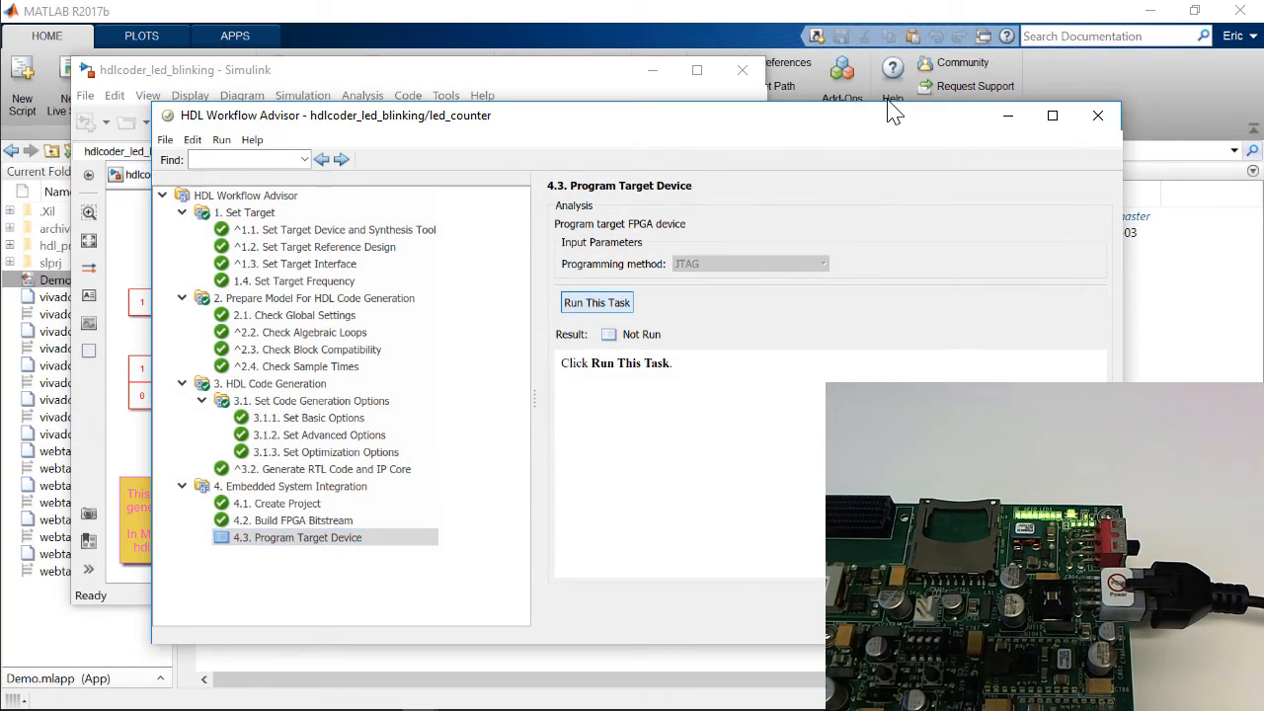
click(597, 302)
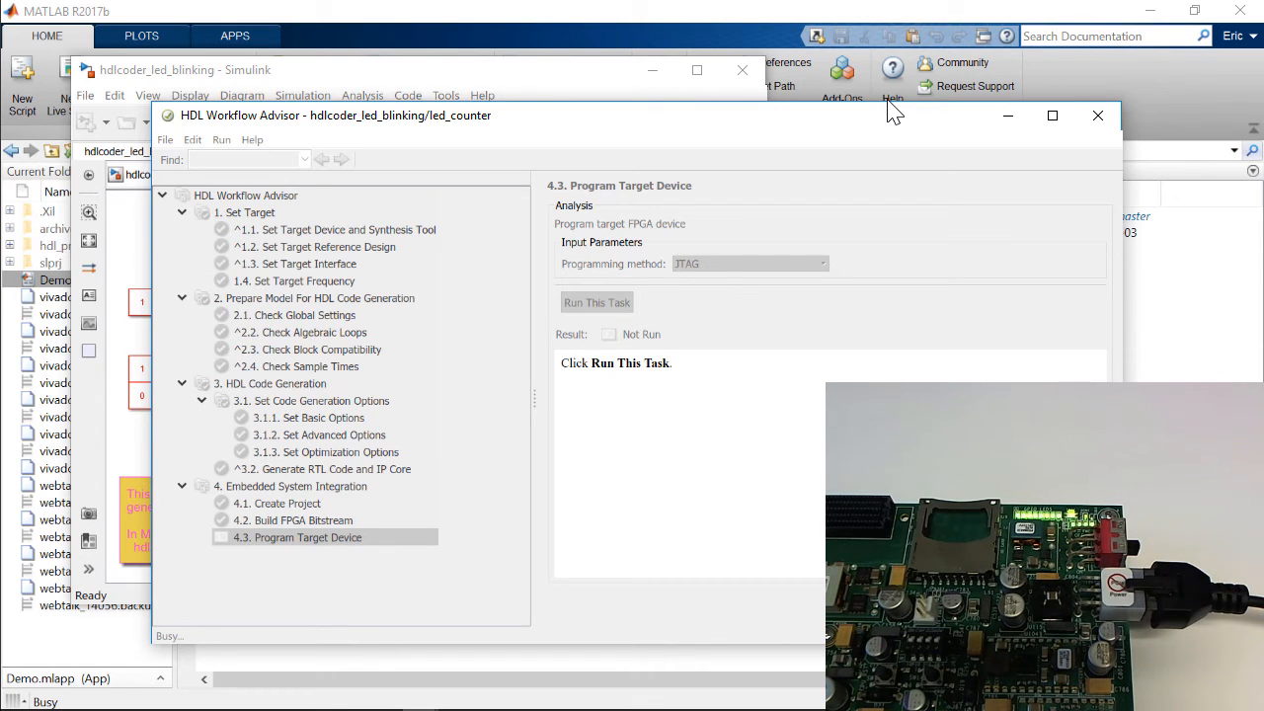
click(597, 302)
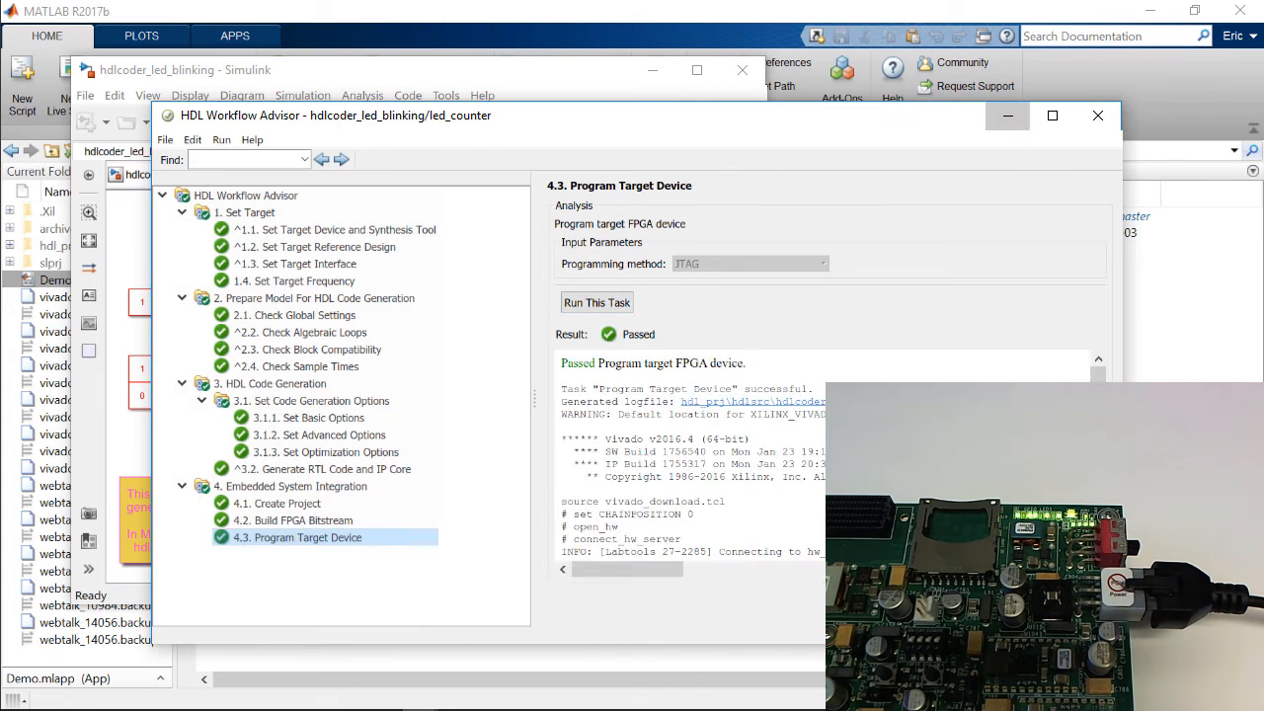
click(1096, 115)
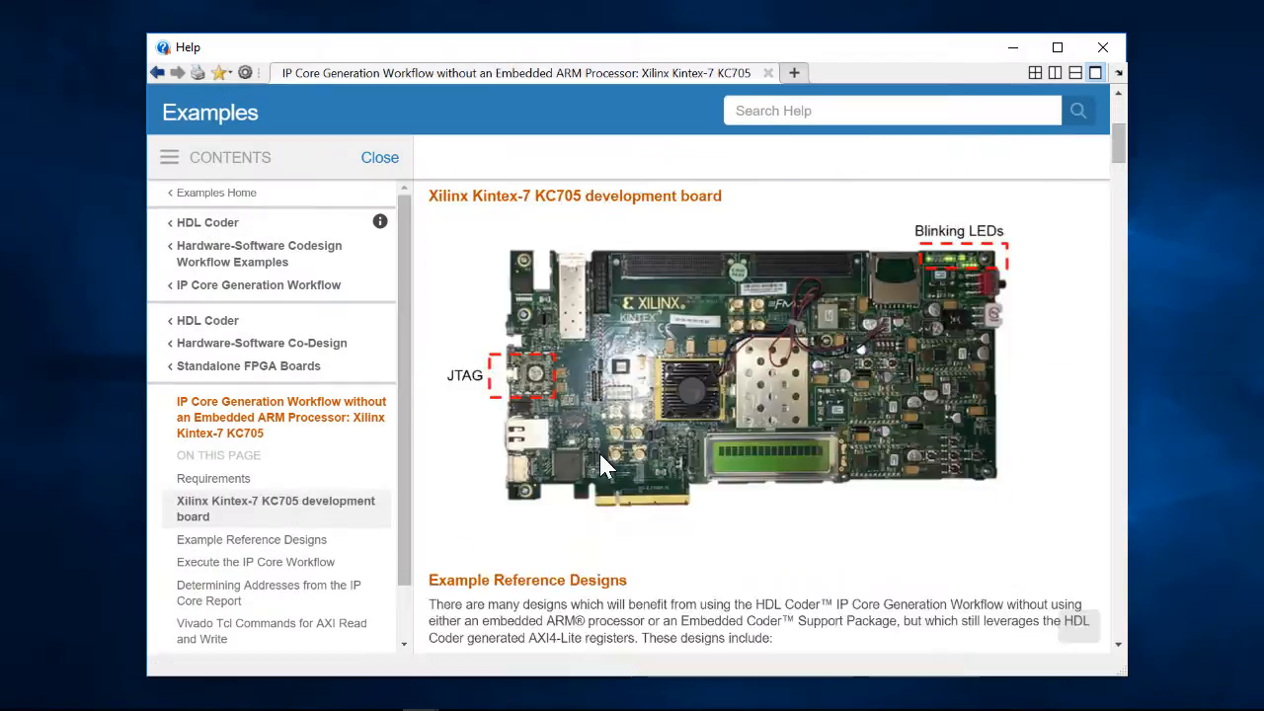
Locate and select the BaseAddress 0x44A00000 line in the example's reference design code.
scroll(down, 3)
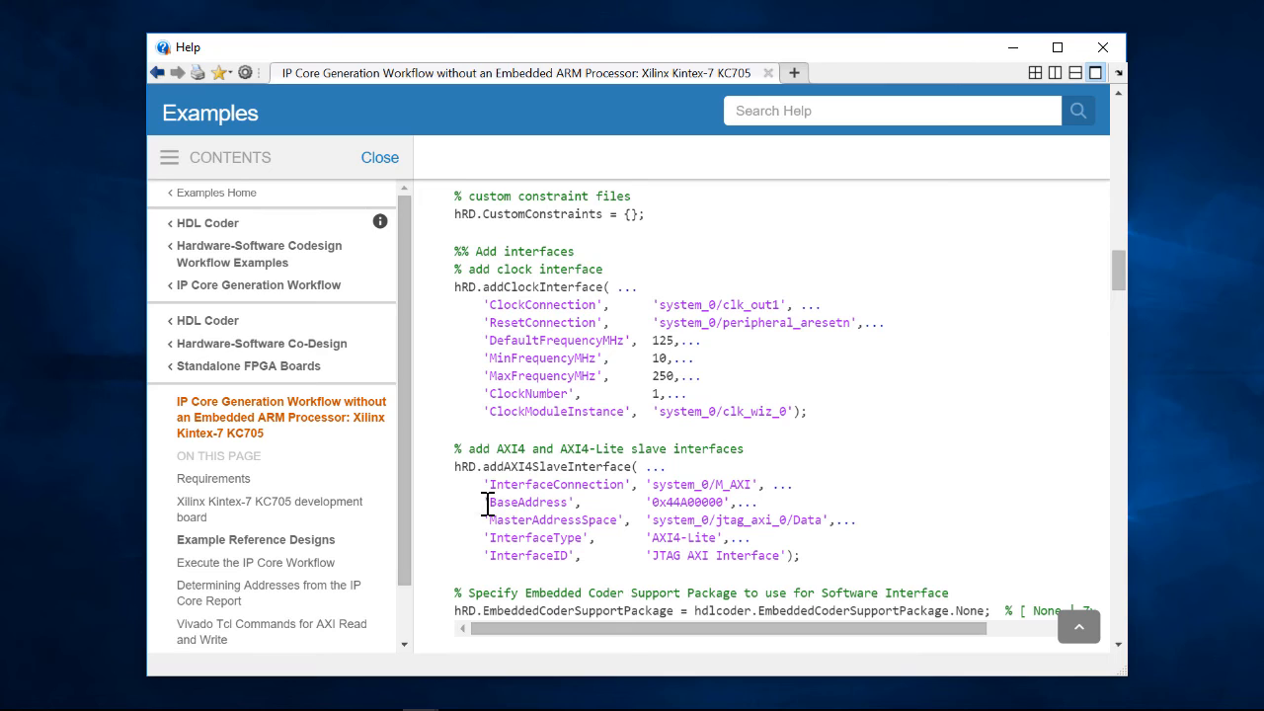
drag(486, 502, 805, 501)
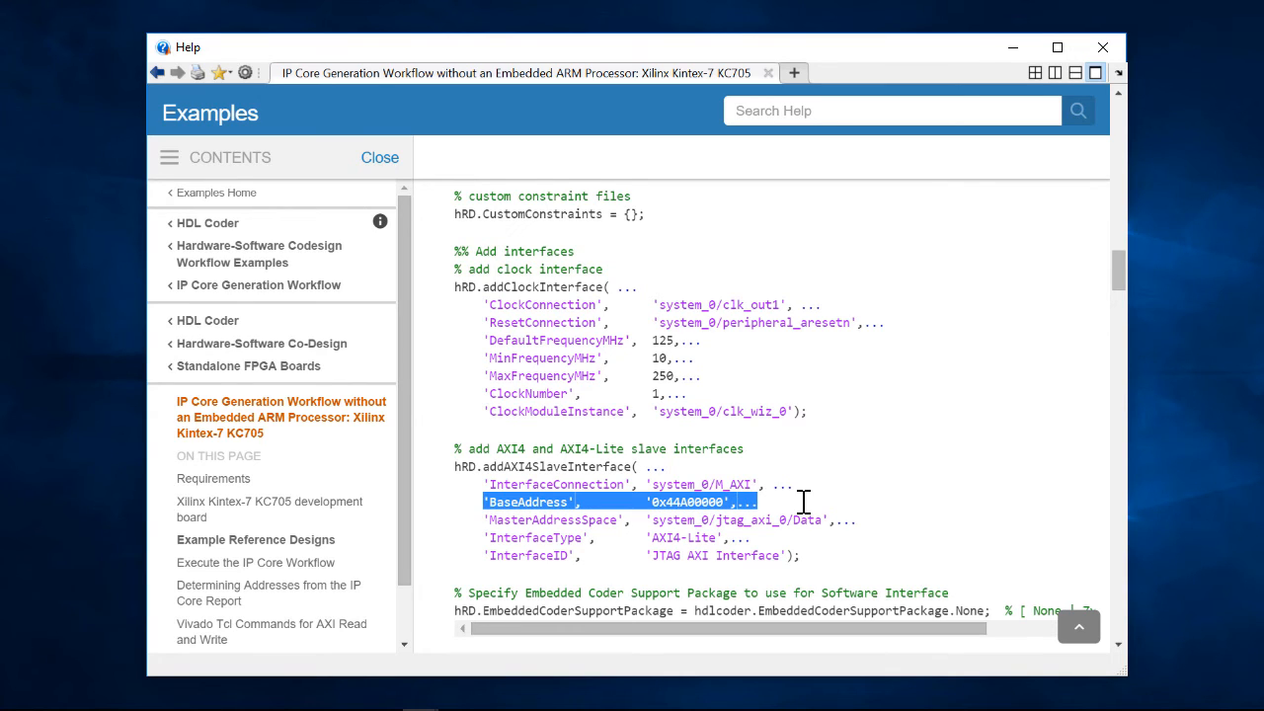
mouse_move(1203, 396)
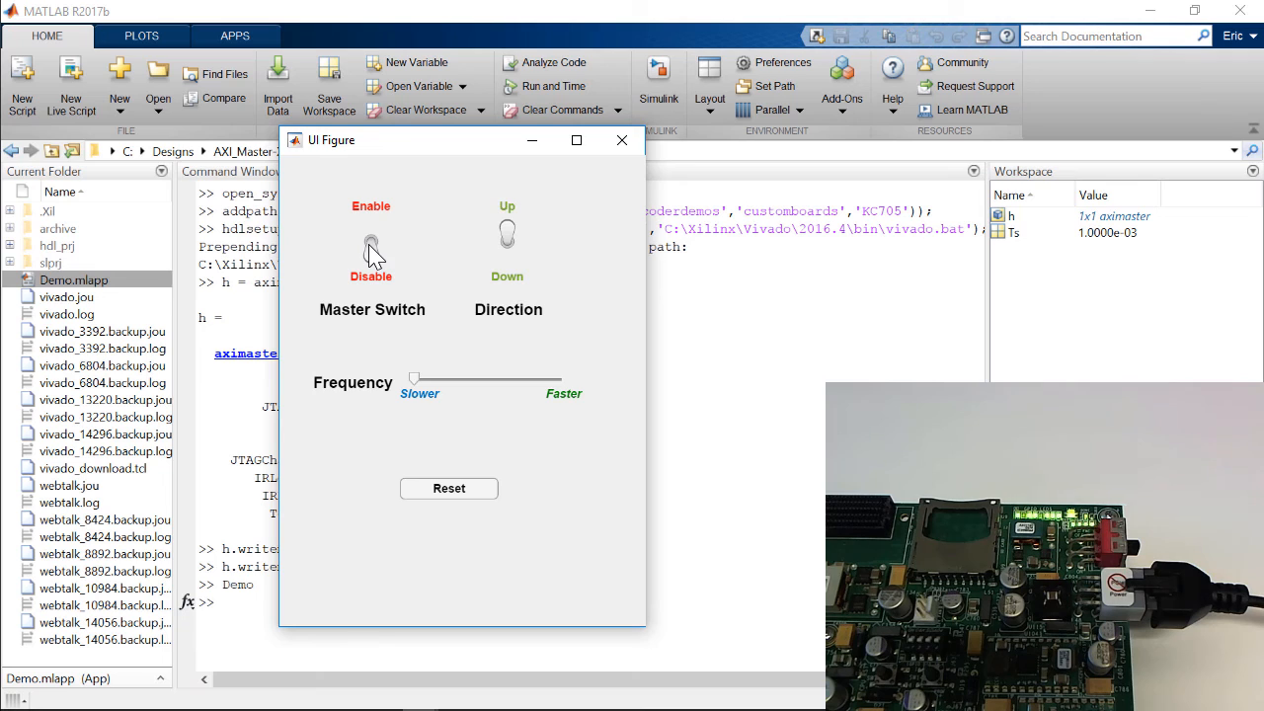
Enable the LED counter, raise the frequency slightly, reset the IP core, then bring up the MATLAB AXI Master page.
click(370, 237)
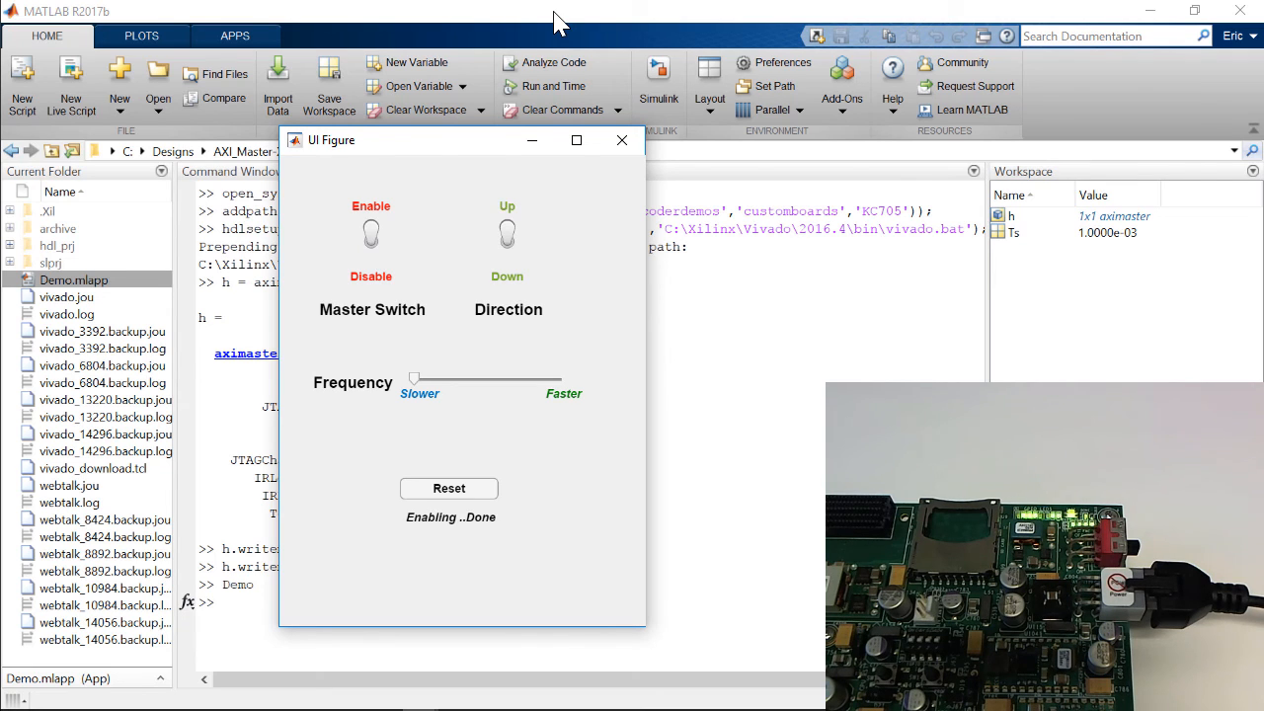
mouse_move(758, 7)
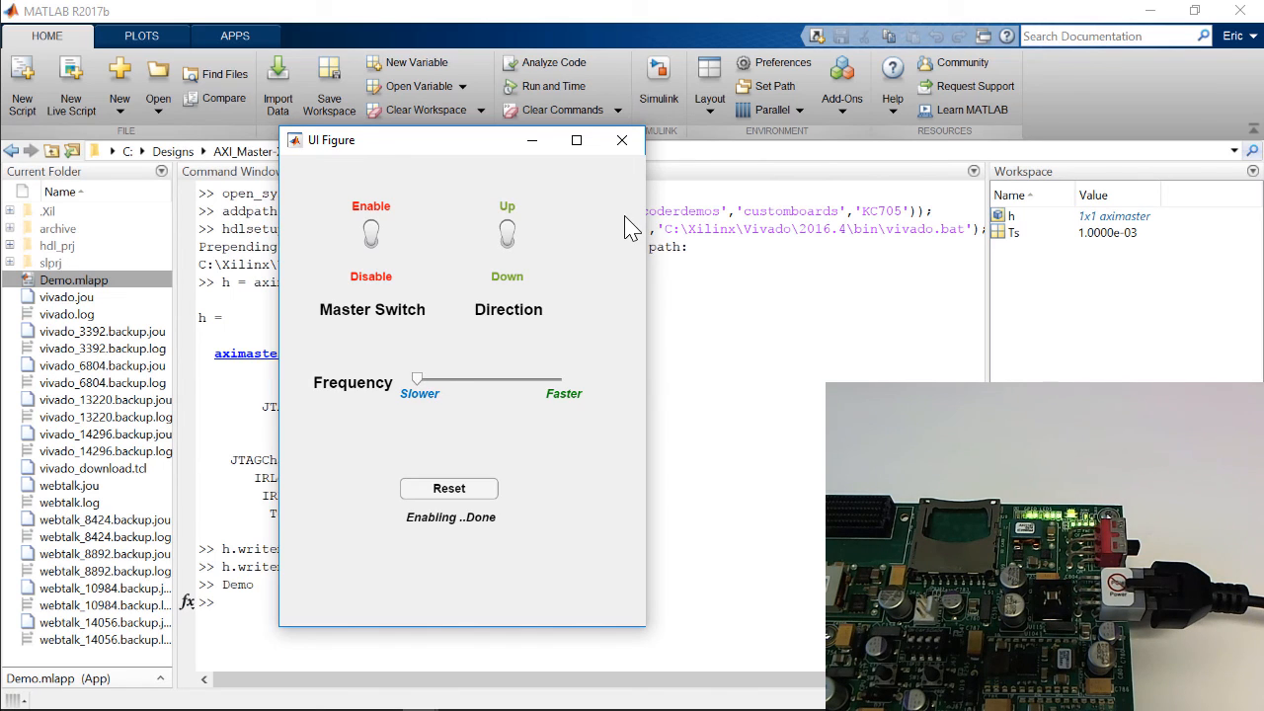
drag(417, 378, 452, 380)
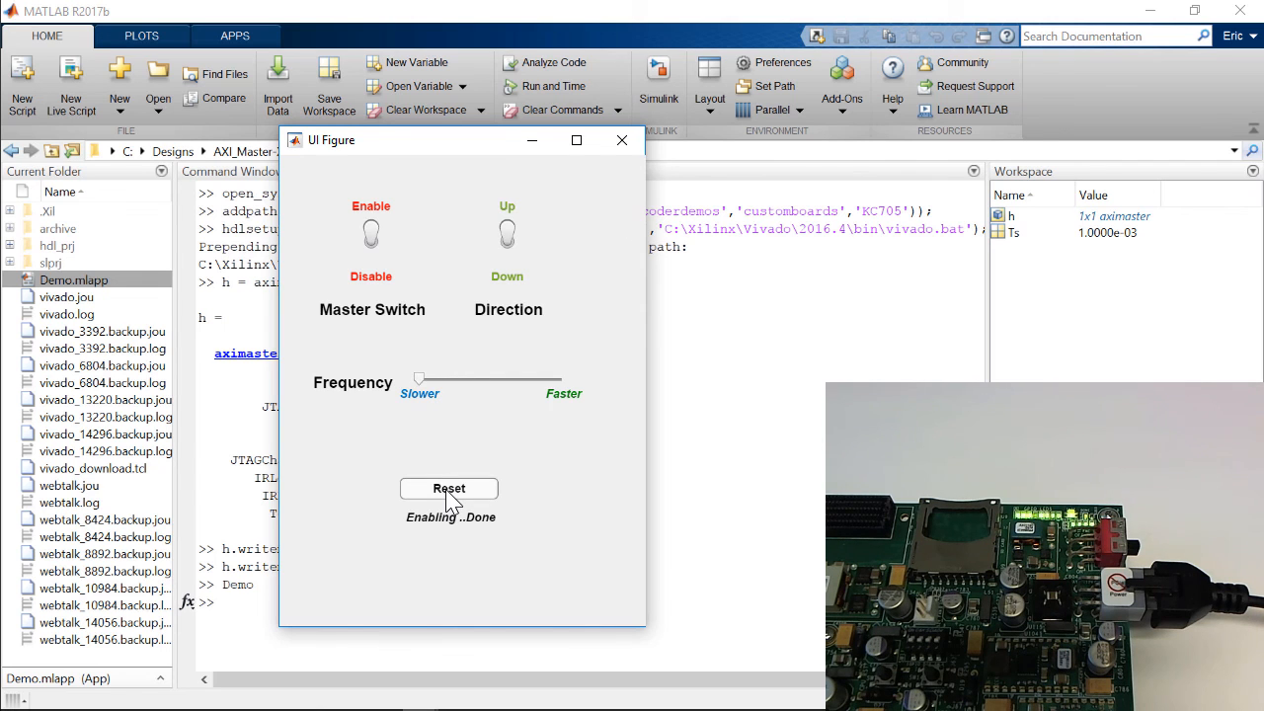
click(448, 488)
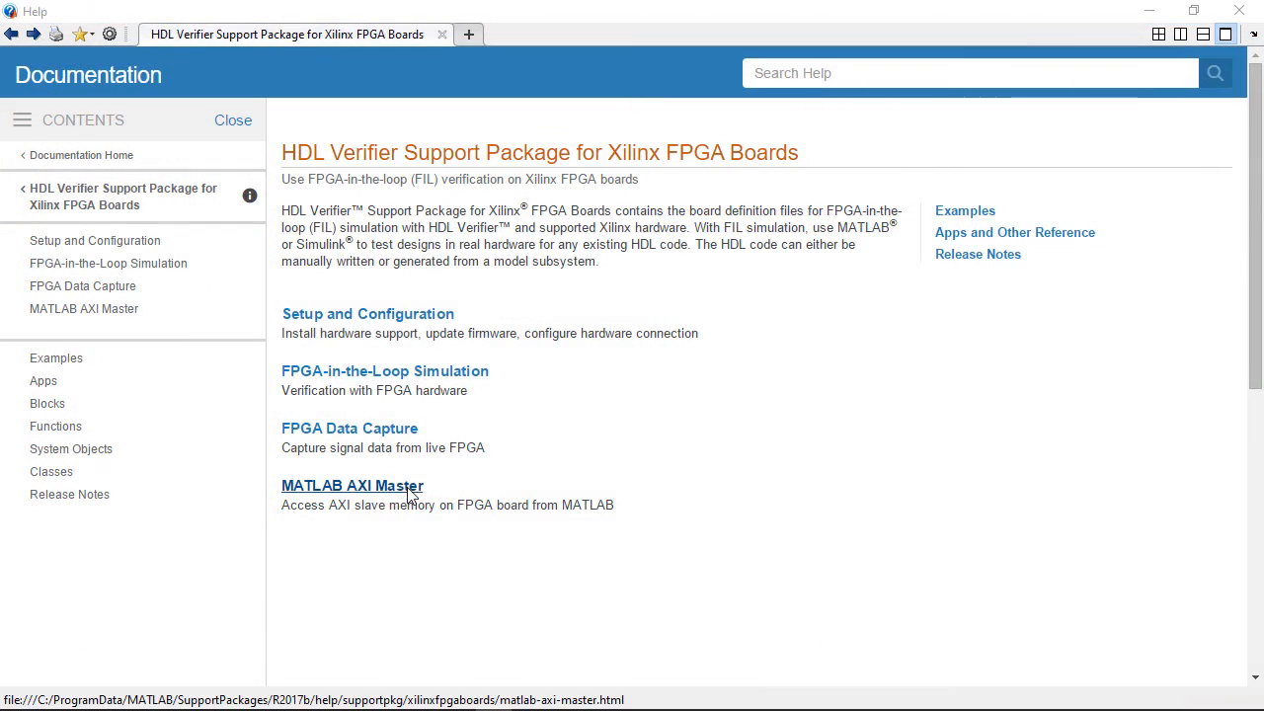
click(352, 484)
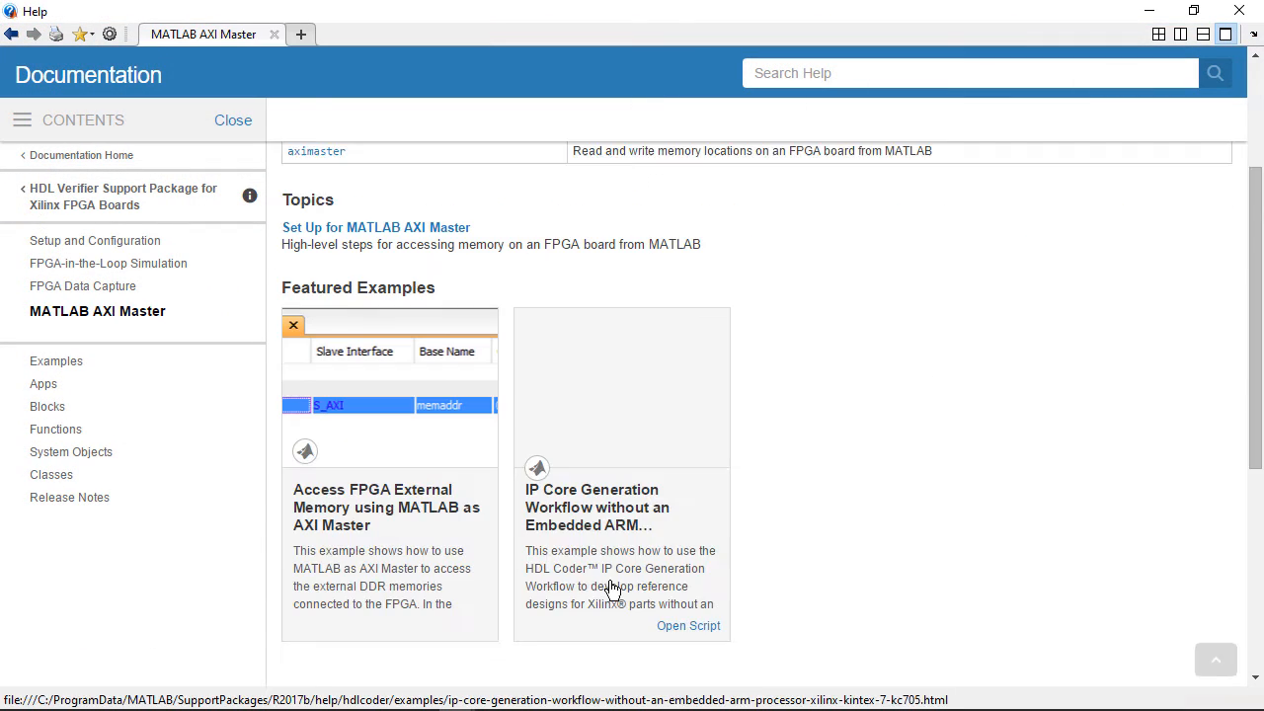